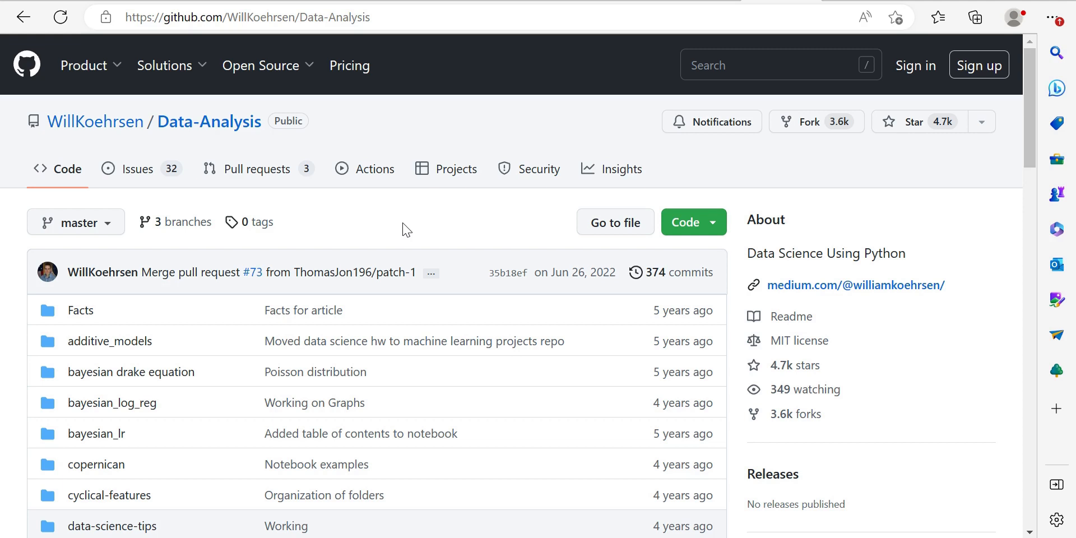
{"action": "mouse_move", "coordinate": [77, 148]}
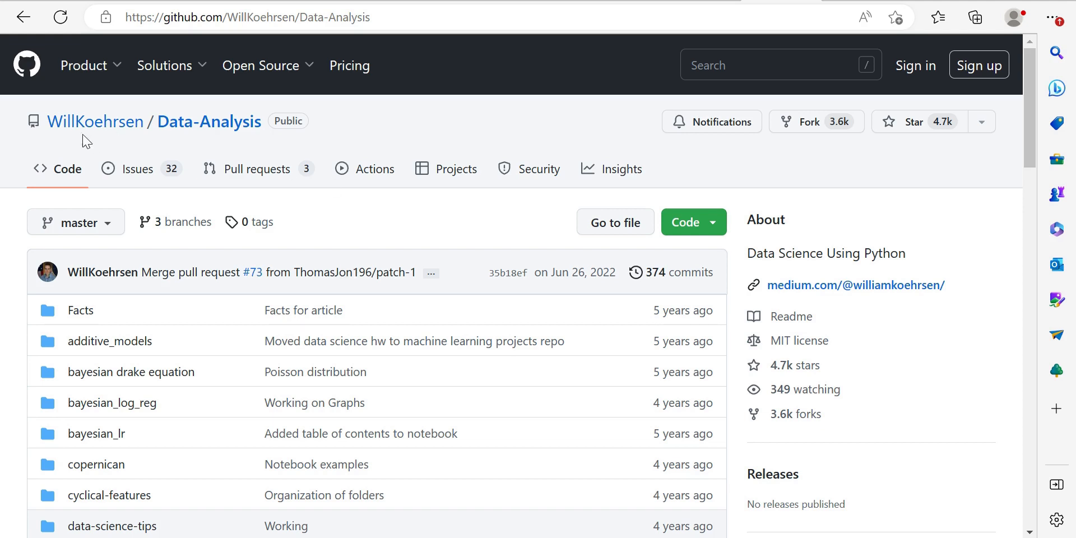
{"action": "mouse_move", "coordinate": [375, 168]}
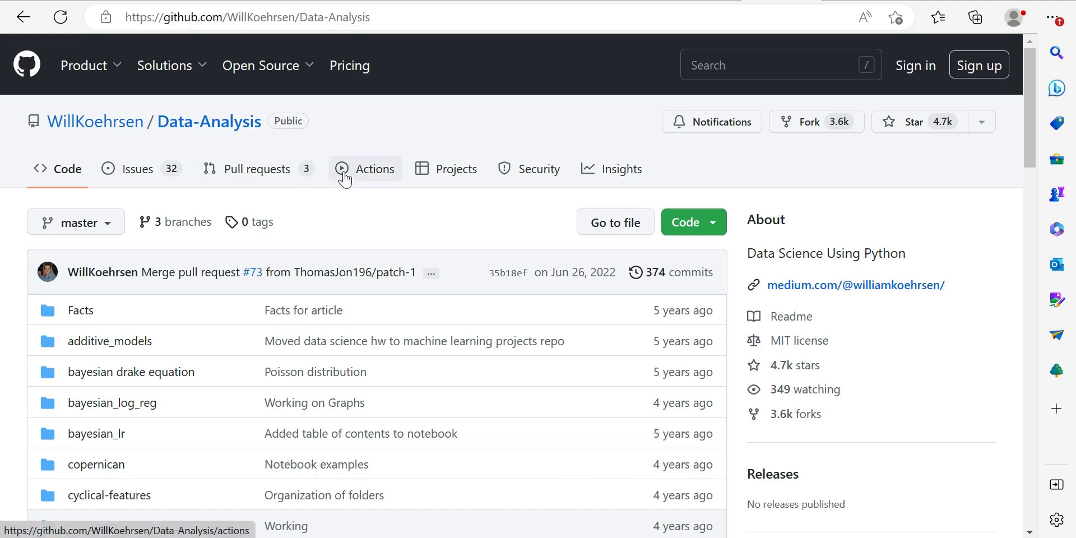
{"action": "mouse_move", "coordinate": [426, 121]}
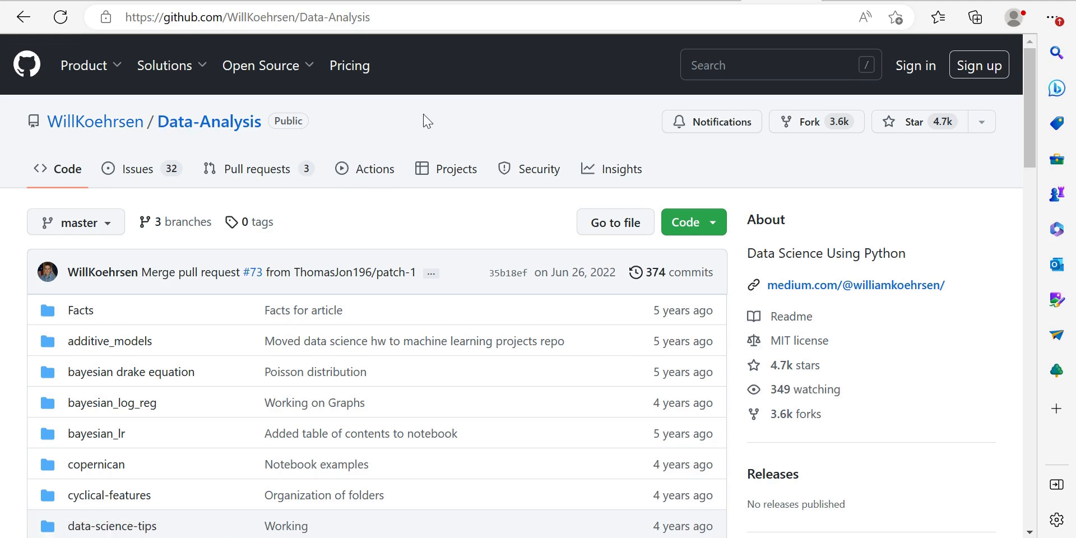
{"action": "mouse_move", "coordinate": [749, 257]}
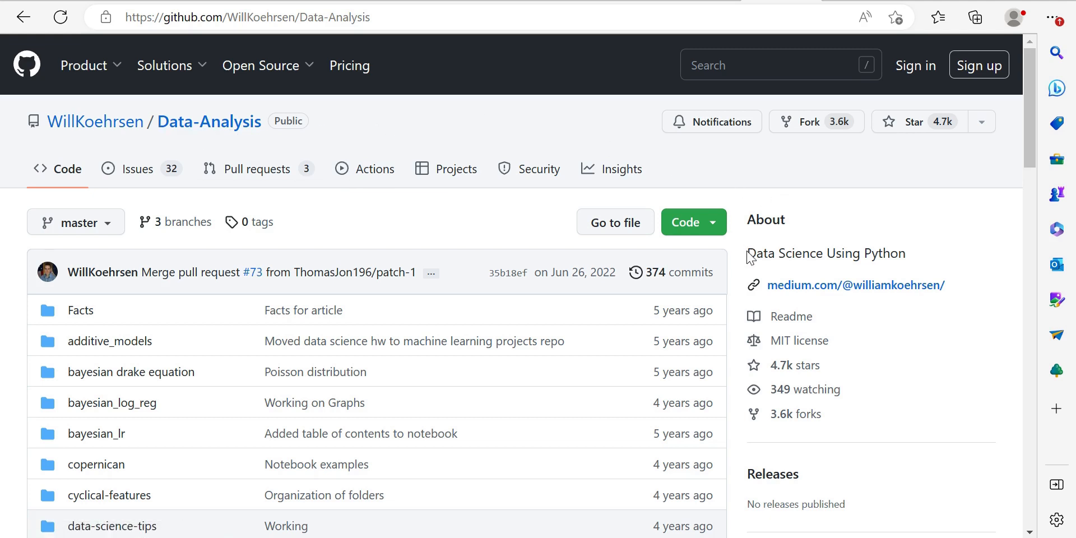
{"action": "mouse_move", "coordinate": [784, 259]}
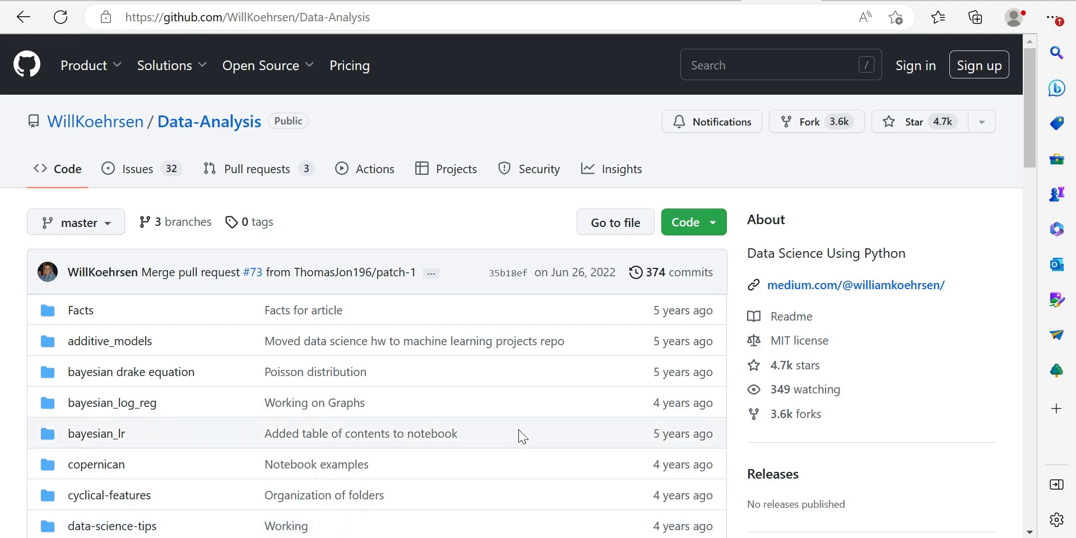
{"action": "mouse_move", "coordinate": [131, 372]}
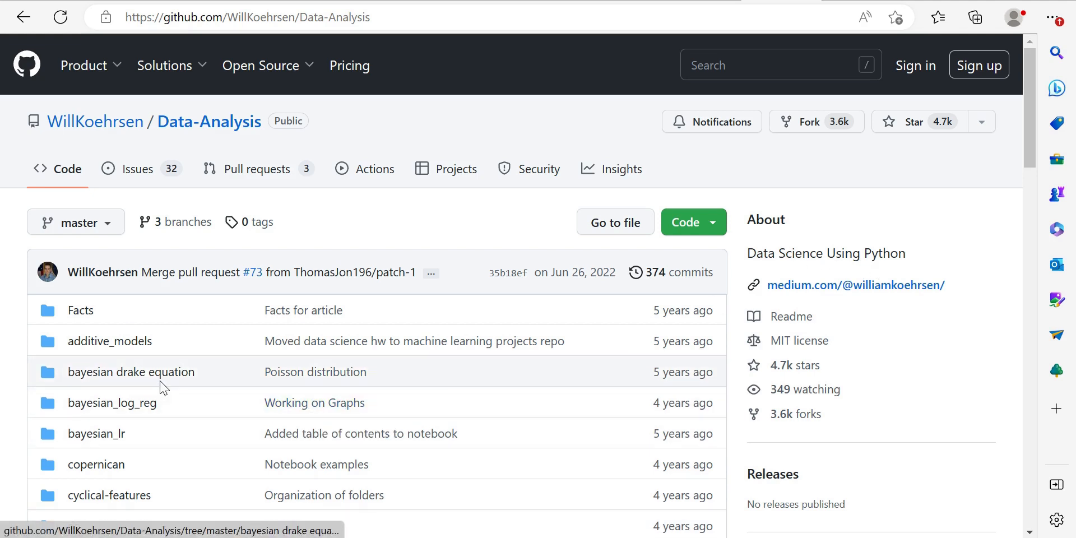
Open the Data-Analysis repository's plotly folder and scroll through its notebooks and data files.
{"action": "scroll", "scroll_direction": "down", "scroll_amount": 3}
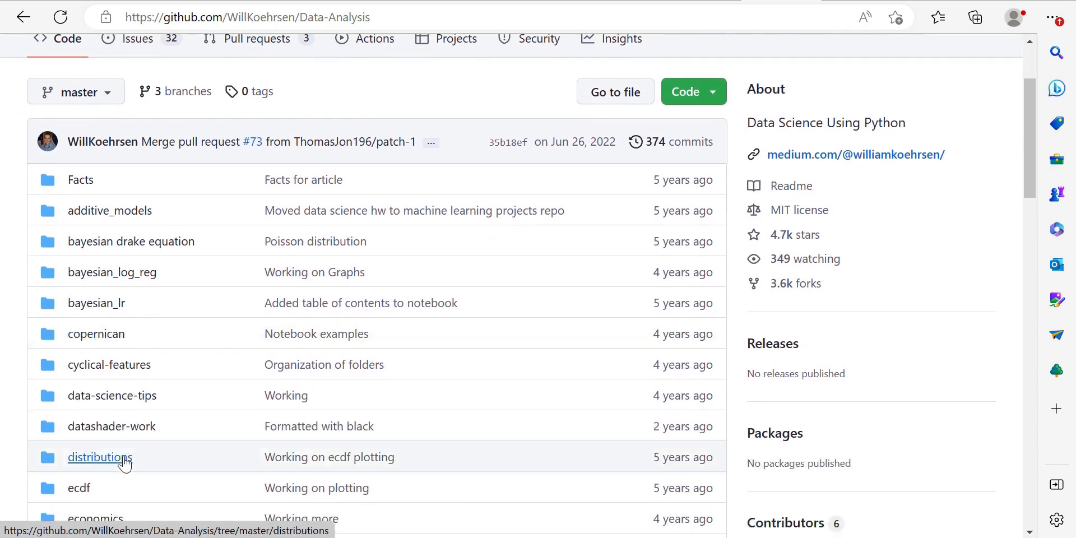
{"action": "scroll", "scroll_direction": "down", "scroll_amount": 3}
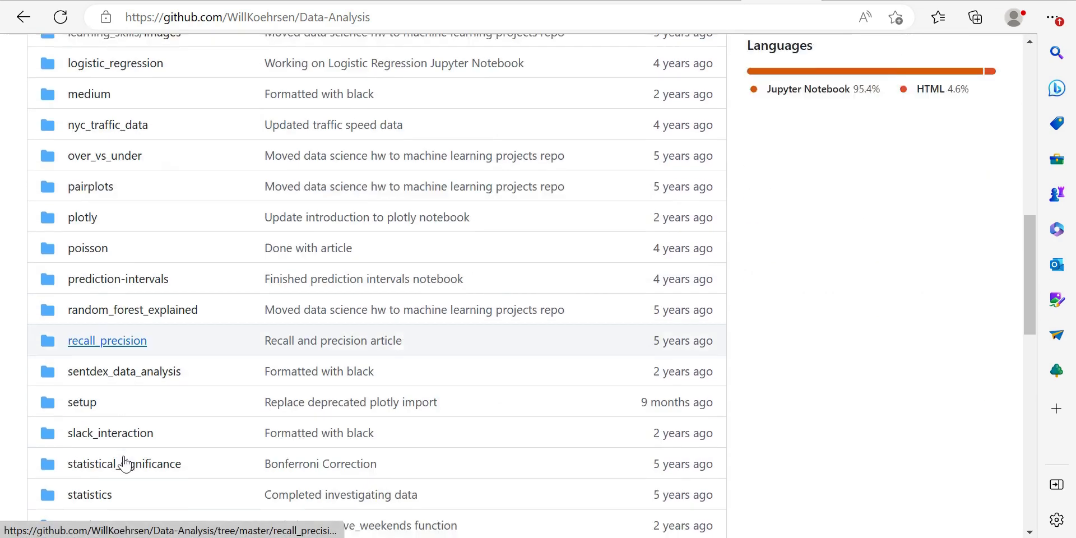
{"action": "scroll", "scroll_direction": "down", "scroll_amount": 3}
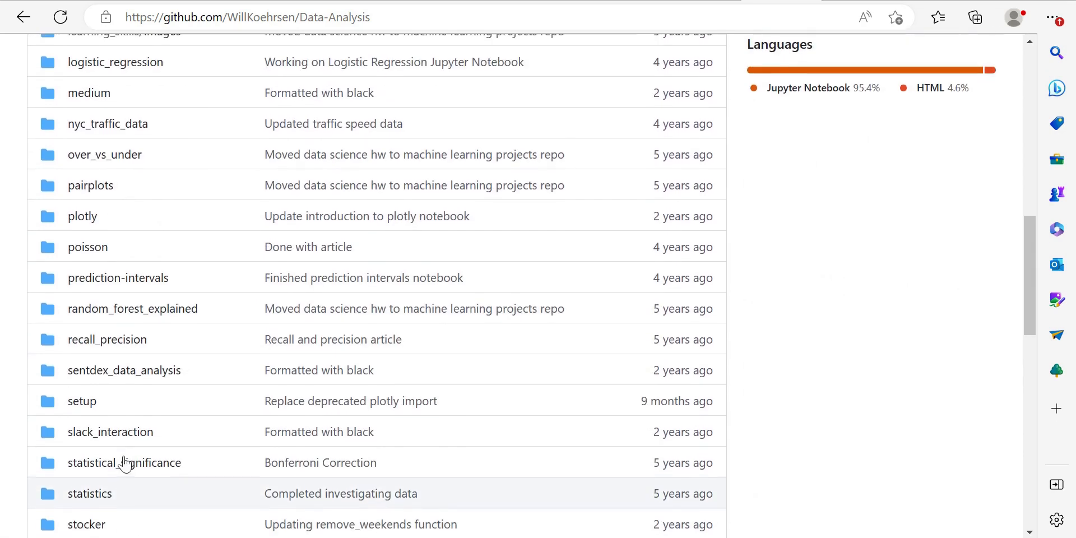
{"action": "left_click", "coordinate": [81, 217]}
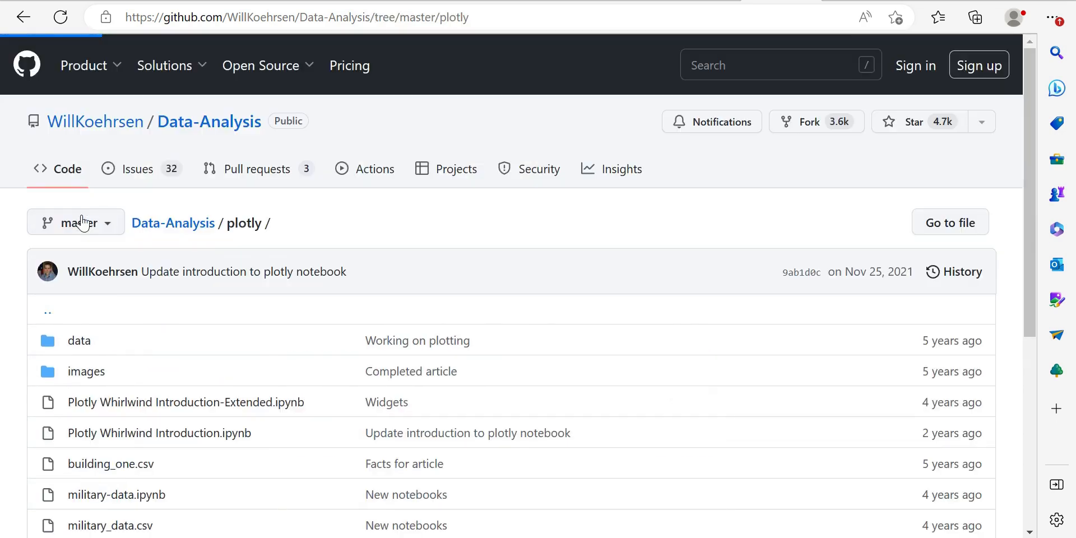
{"action": "scroll", "scroll_direction": "down", "scroll_amount": 3}
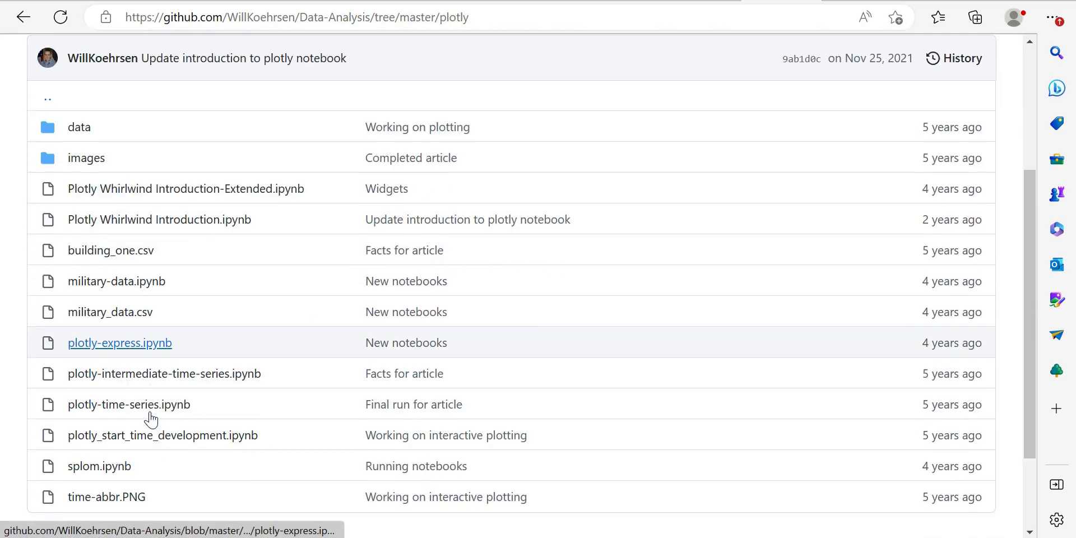
{"action": "scroll", "scroll_direction": "down", "scroll_amount": 3}
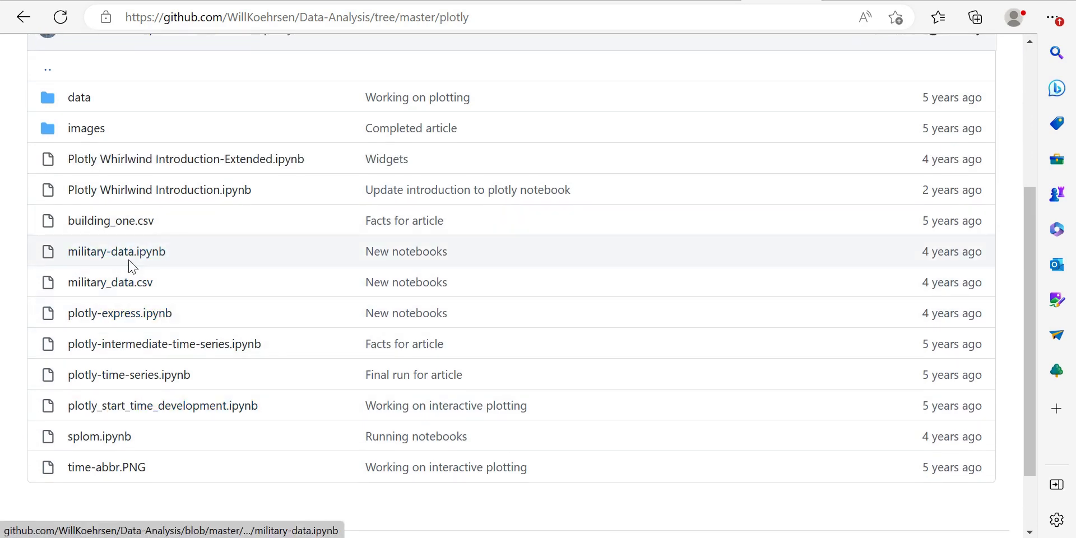
{"action": "mouse_move", "coordinate": [116, 251]}
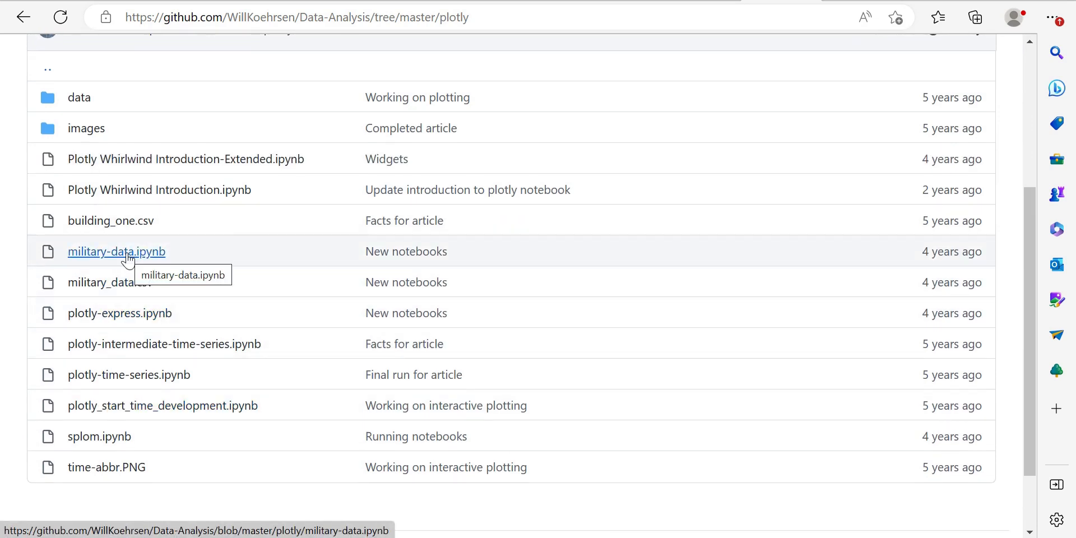
Open military-data.ipynb and scroll through its introduction, data-loading code and table output.
{"action": "left_click", "coordinate": [116, 251]}
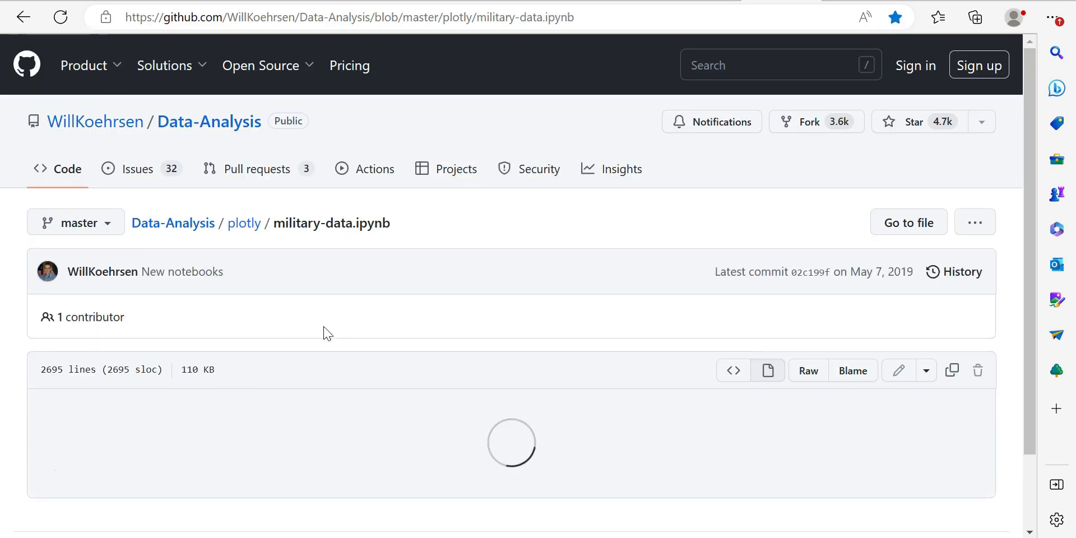
{"action": "scroll", "scroll_direction": "down", "scroll_amount": 3}
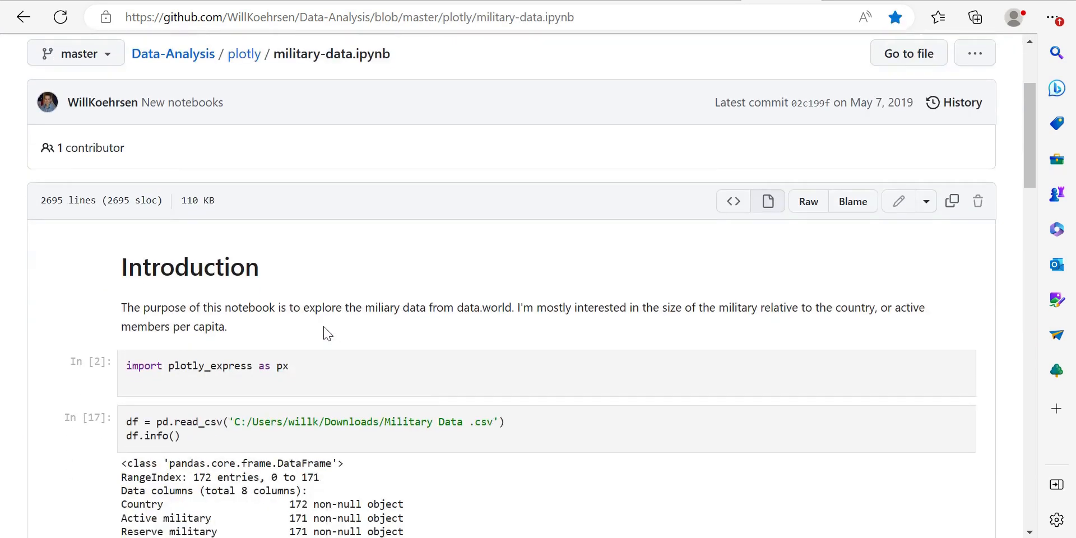
{"action": "scroll", "scroll_direction": "down", "scroll_amount": 3}
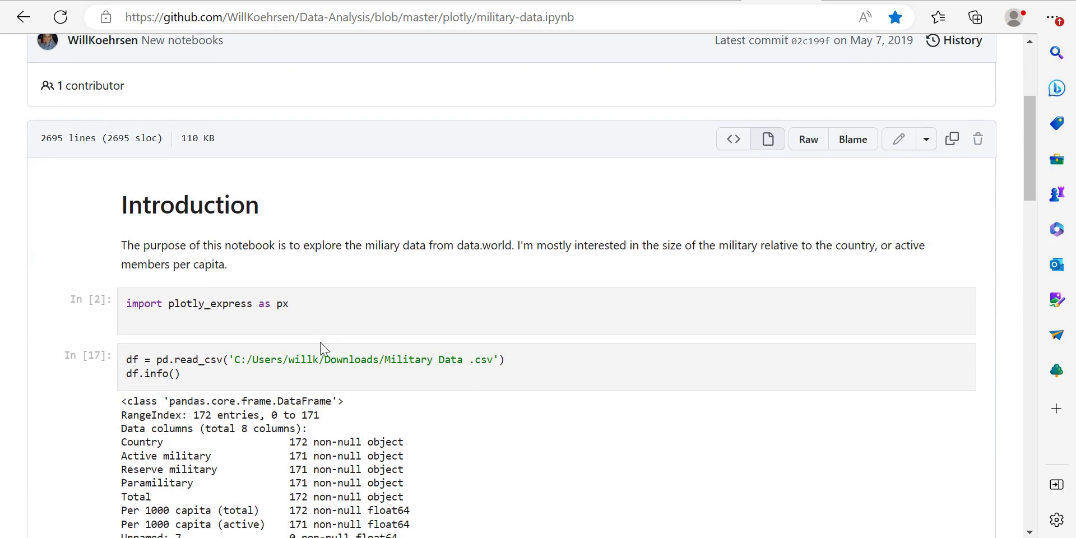
{"action": "mouse_move", "coordinate": [381, 272]}
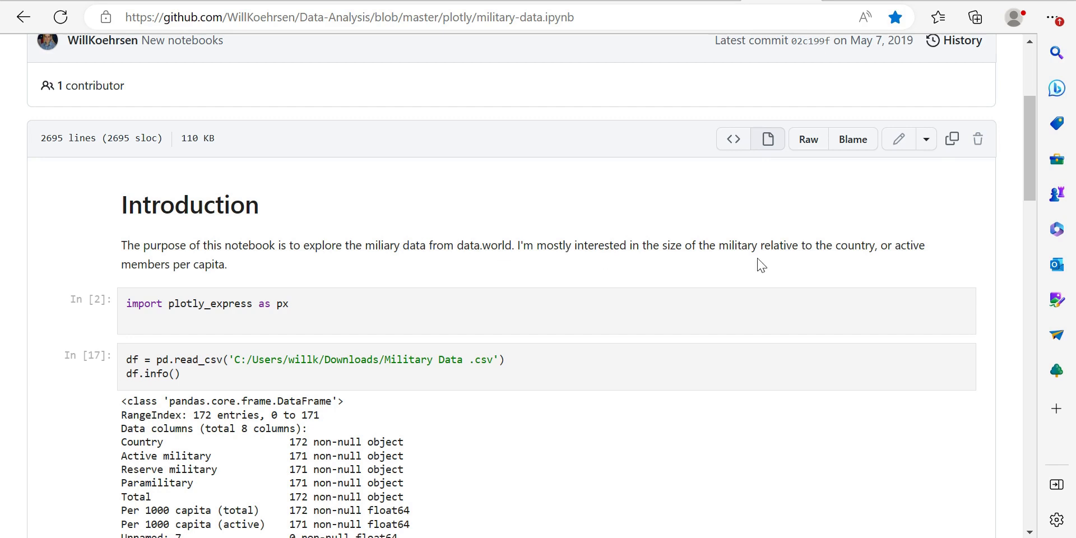
{"action": "mouse_move", "coordinate": [364, 265]}
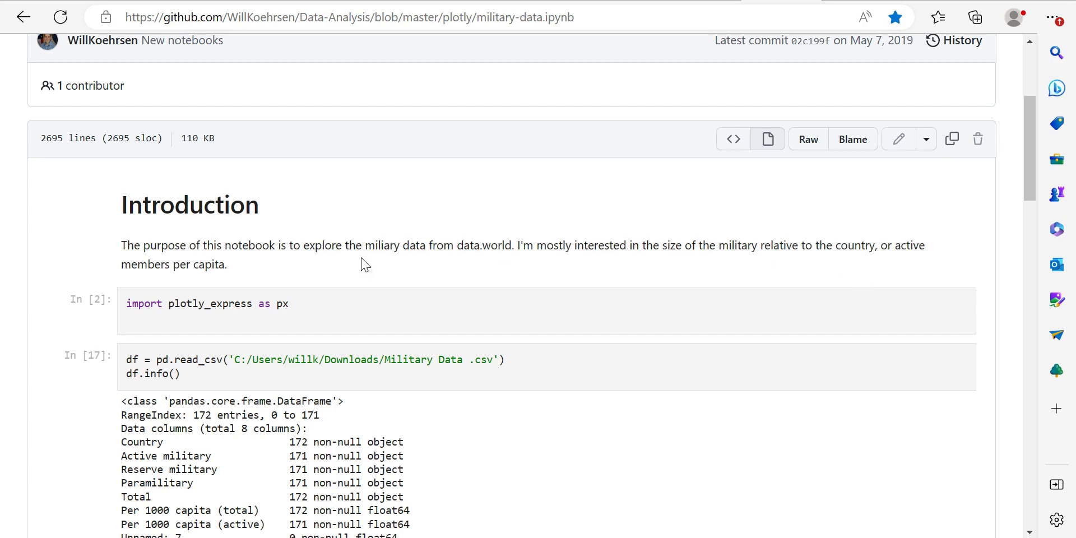
{"action": "scroll", "scroll_direction": "down", "scroll_amount": 3}
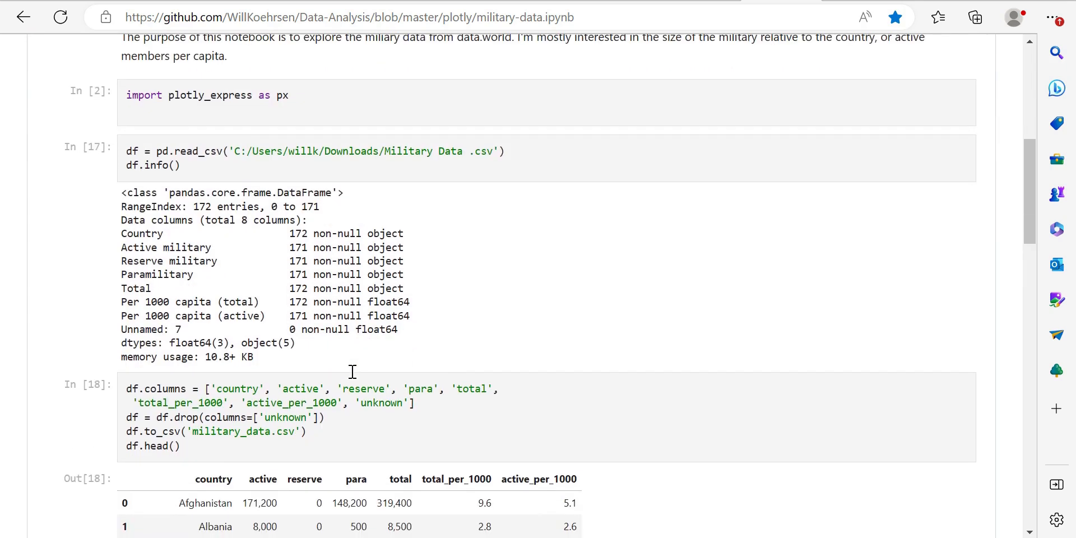
{"action": "scroll", "scroll_direction": "down", "scroll_amount": 3}
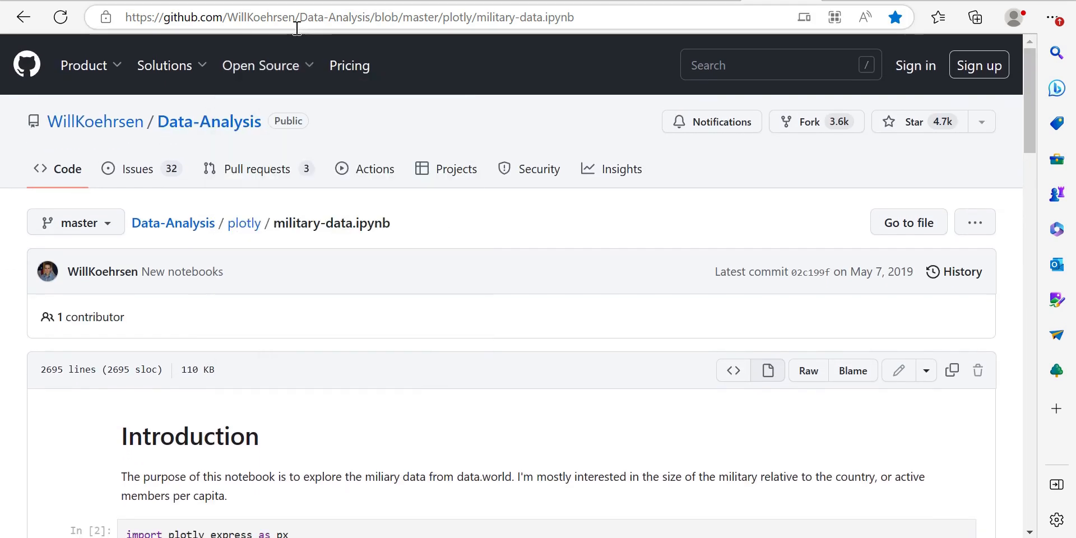
{"action": "mouse_move", "coordinate": [319, 22]}
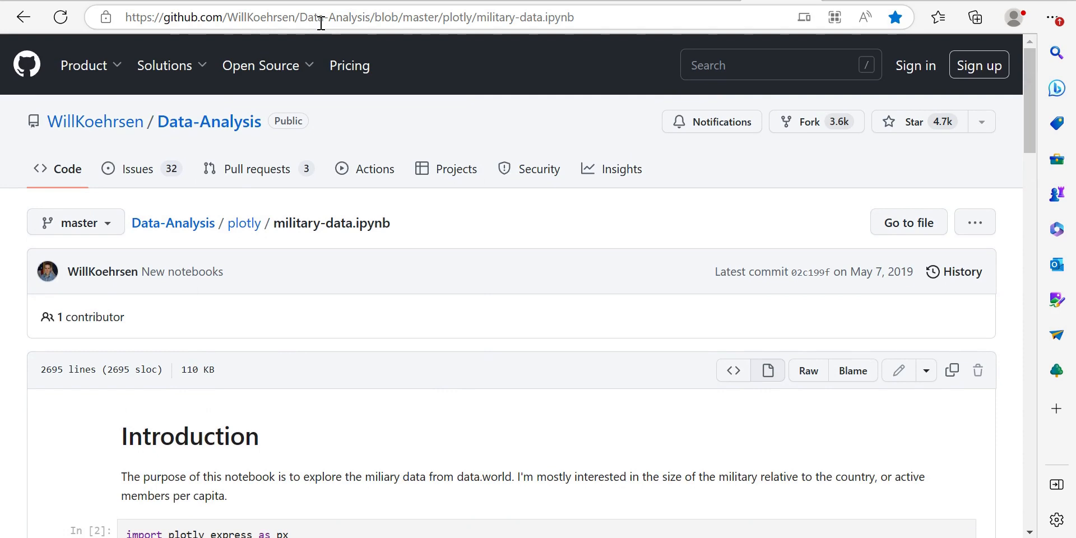
{"action": "mouse_move", "coordinate": [369, 118]}
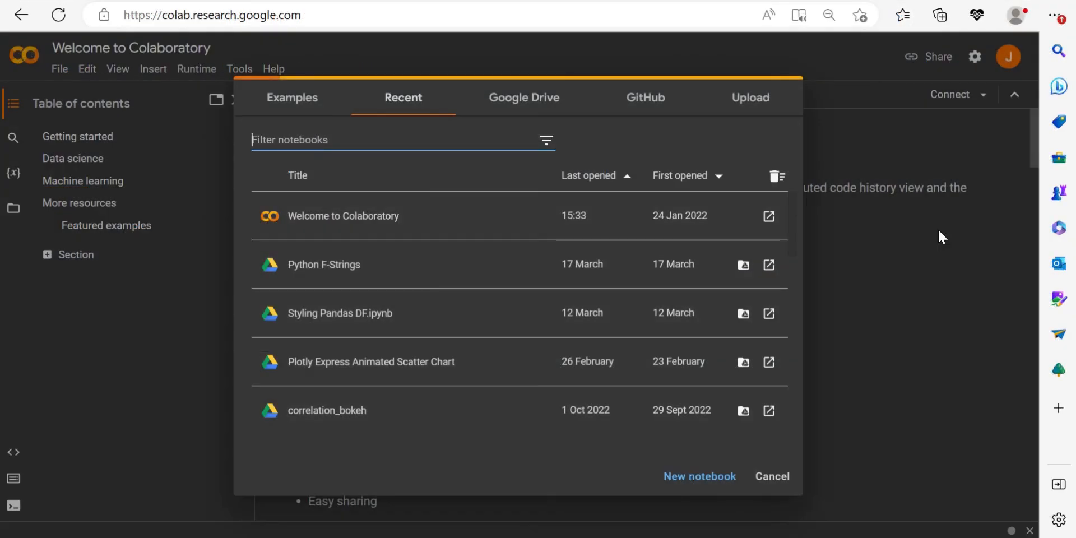
{"action": "mouse_move", "coordinate": [624, 53]}
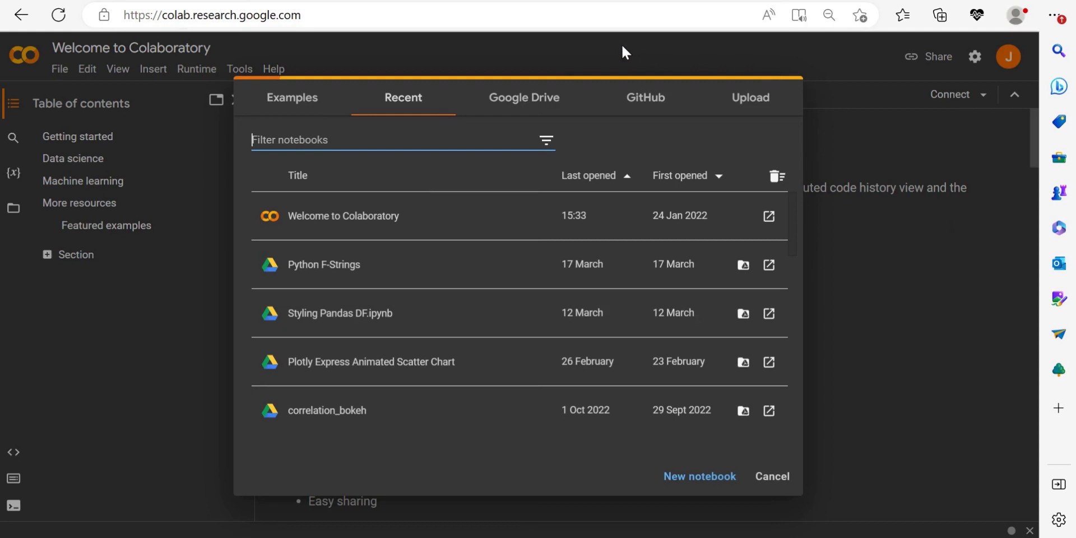
{"action": "mouse_move", "coordinate": [517, 67]}
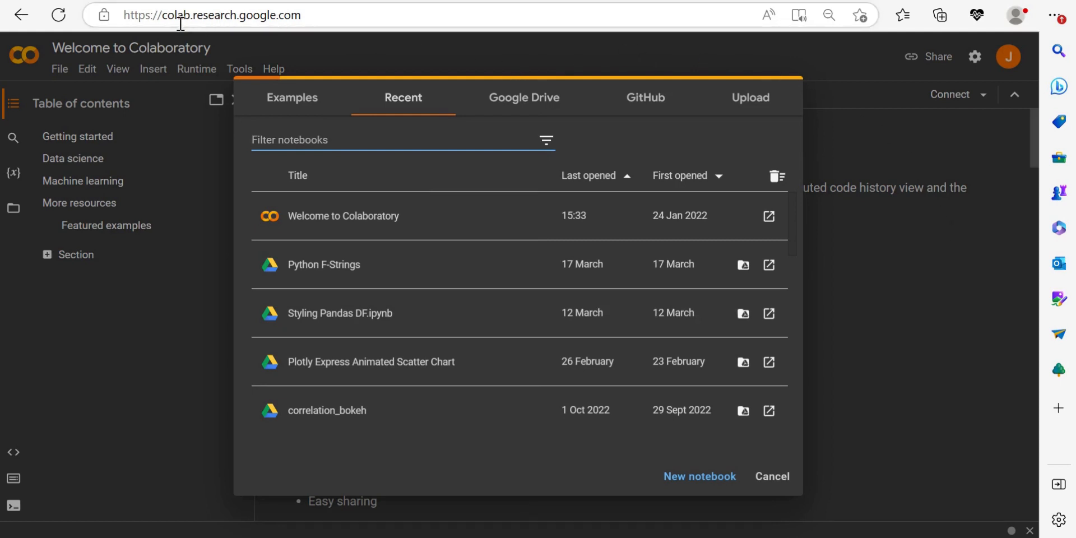
{"action": "mouse_move", "coordinate": [501, 41]}
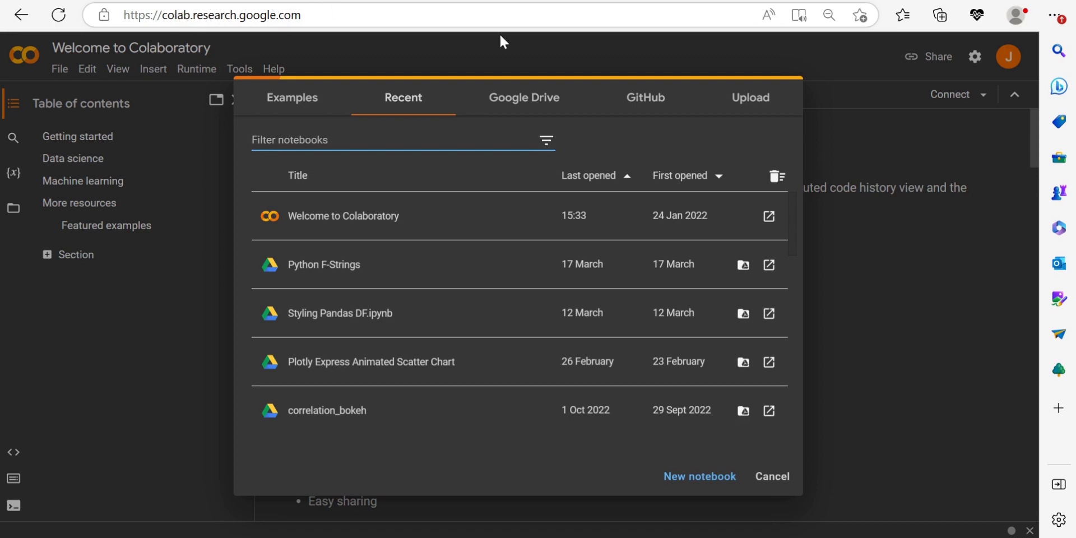
{"action": "mouse_move", "coordinate": [893, 273]}
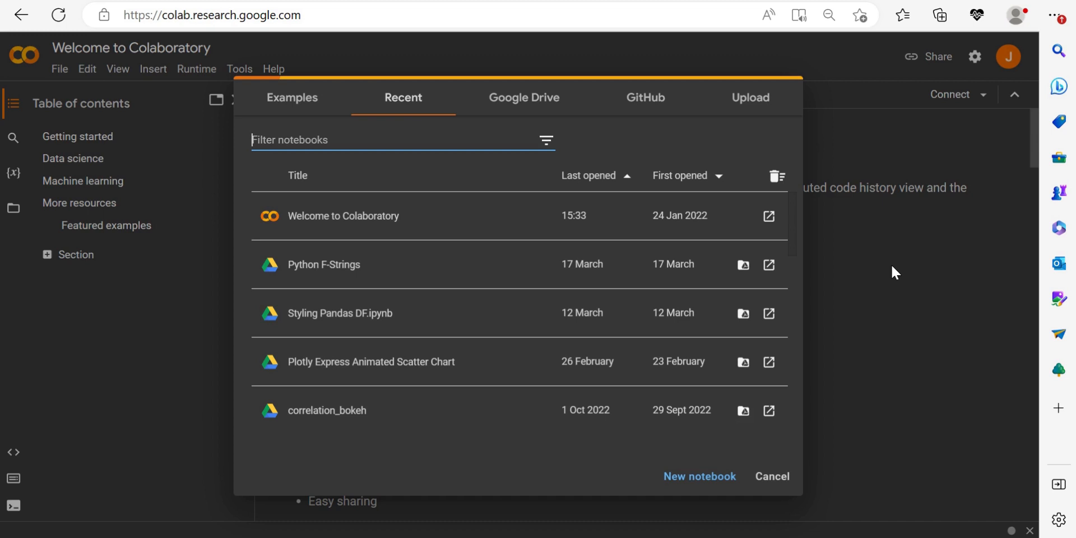
{"action": "mouse_move", "coordinate": [657, 424]}
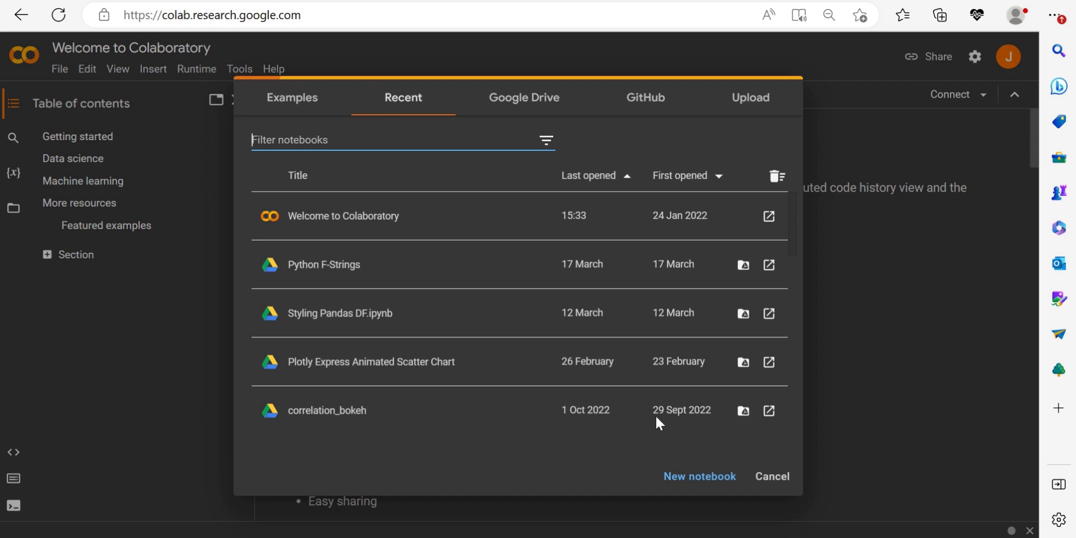
{"action": "mouse_move", "coordinate": [412, 394]}
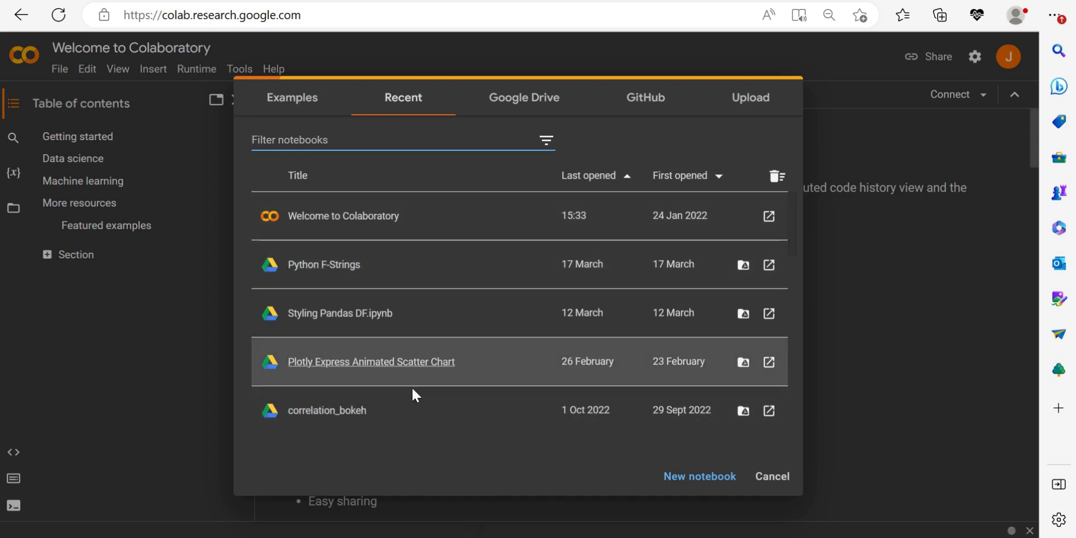
{"action": "mouse_move", "coordinate": [421, 462]}
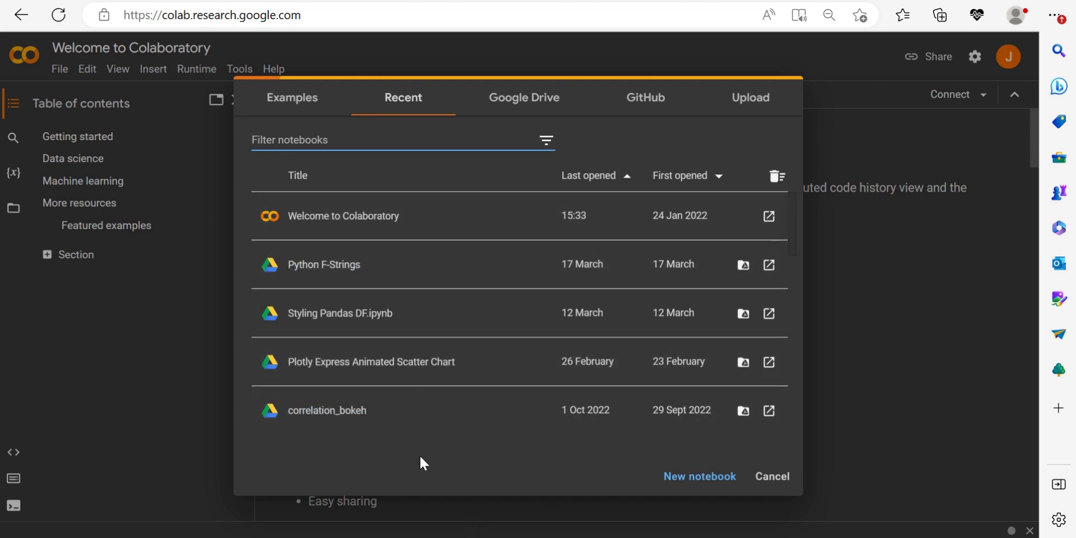
{"action": "mouse_move", "coordinate": [484, 461]}
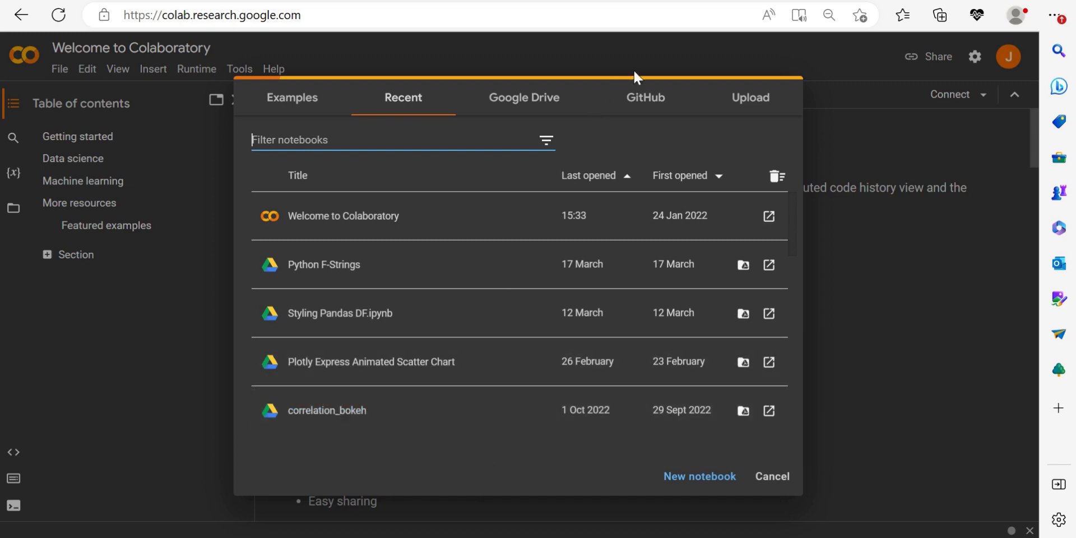
{"action": "mouse_move", "coordinate": [653, 112]}
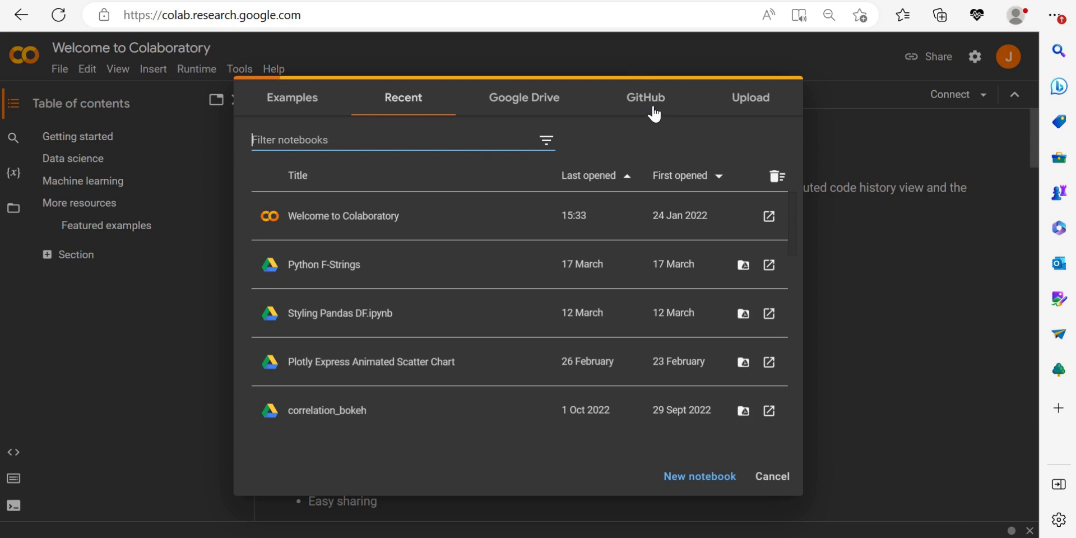
{"action": "left_click", "coordinate": [644, 97]}
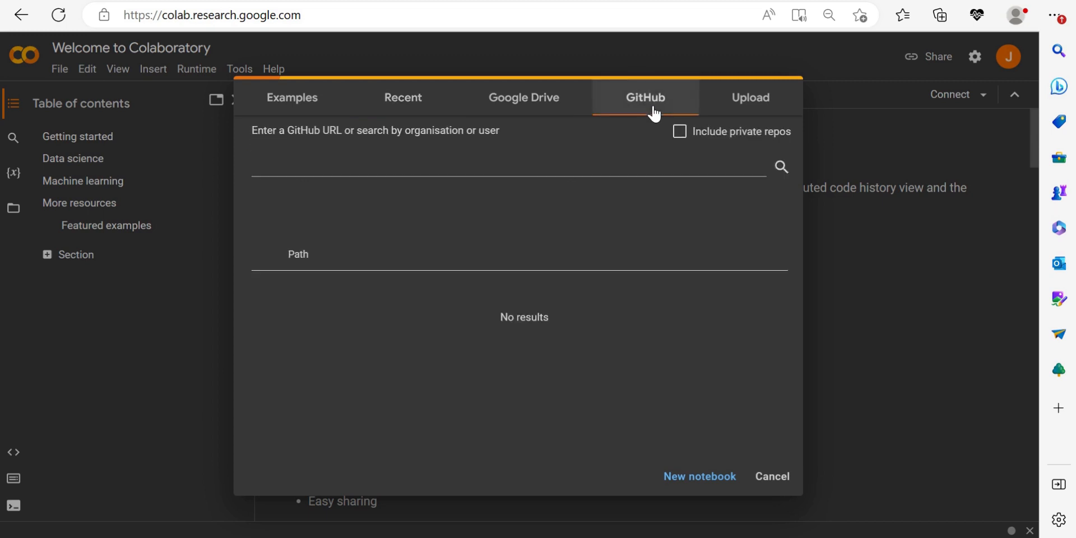
{"action": "mouse_move", "coordinate": [384, 82]}
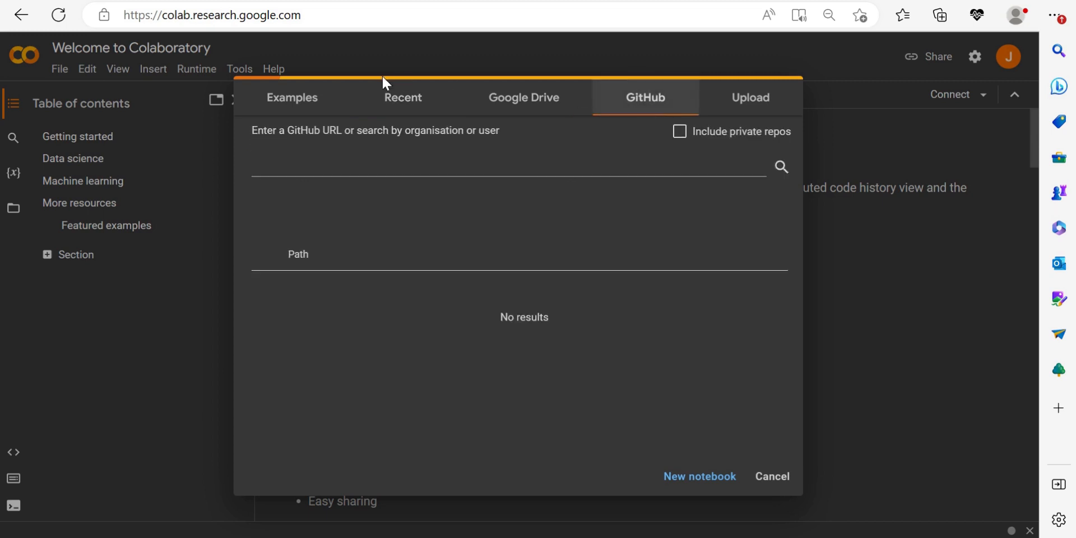
{"action": "mouse_move", "coordinate": [363, 137]}
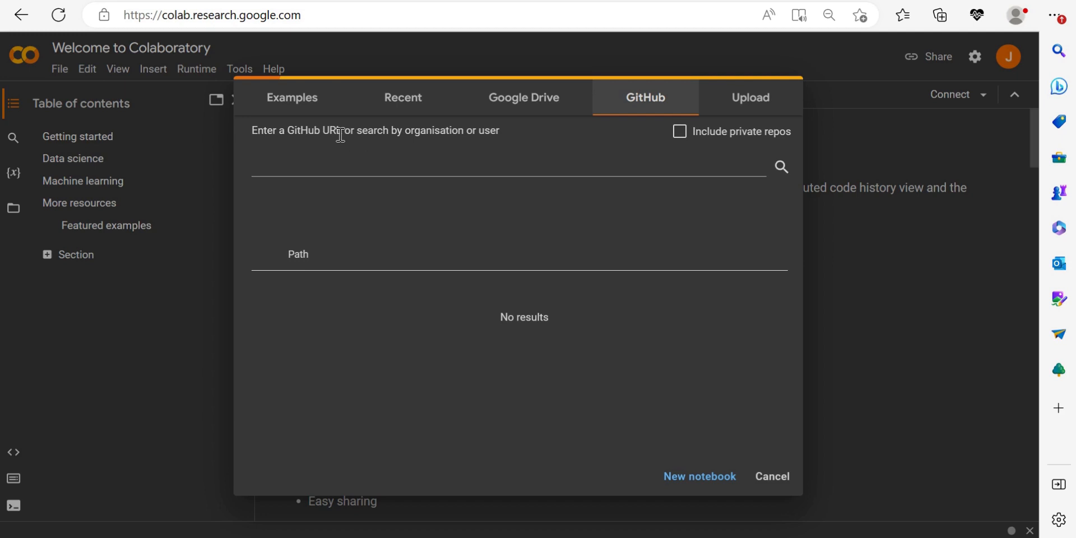
{"action": "mouse_move", "coordinate": [541, 198]}
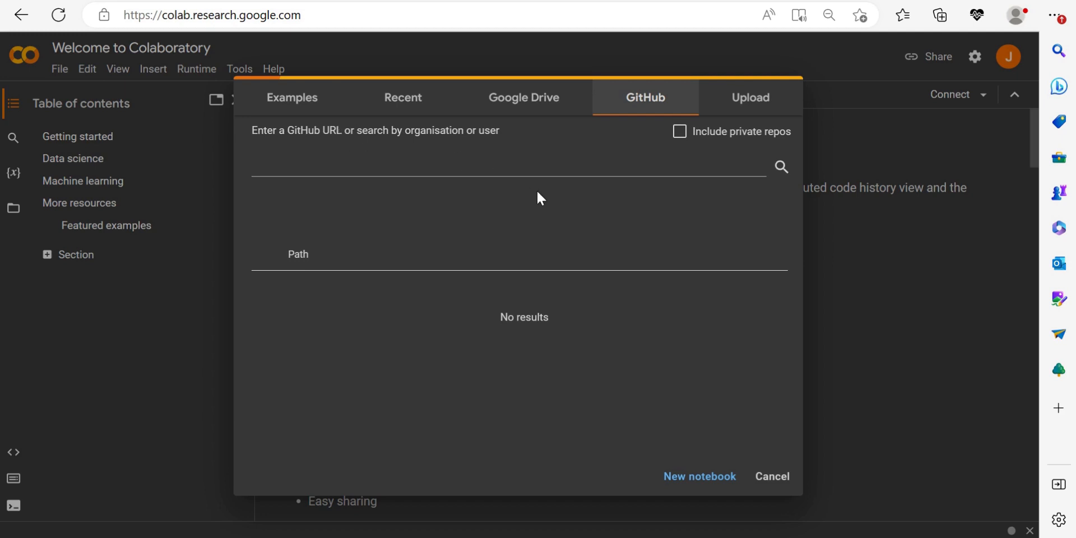
{"action": "left_click", "coordinate": [480, 167]}
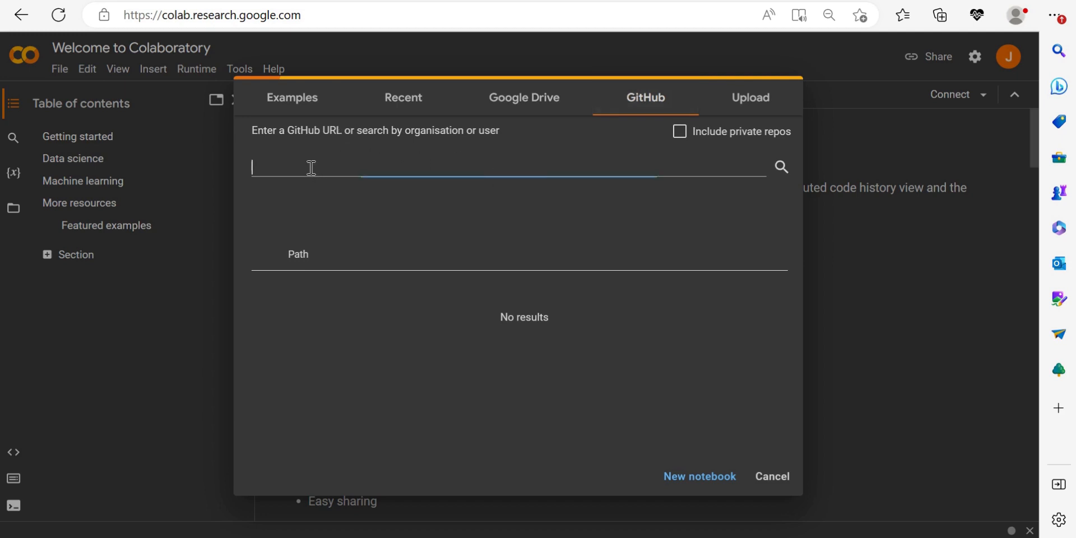
{"action": "type", "text": "https://github.com/WillKoehrsen/Data-Analysis/blob/master/plotly/military-data.ipynb"}
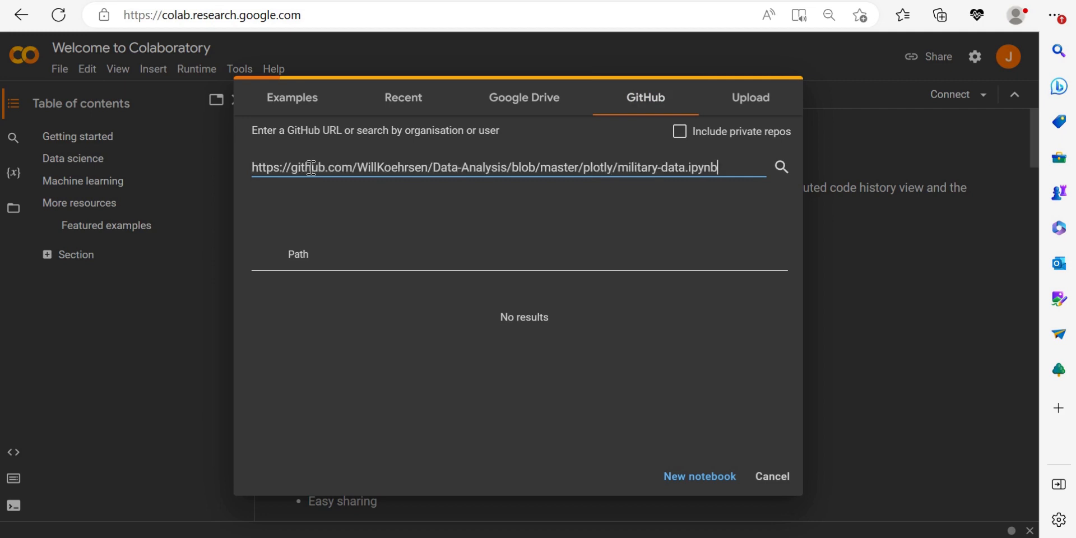
{"action": "mouse_move", "coordinate": [373, 293]}
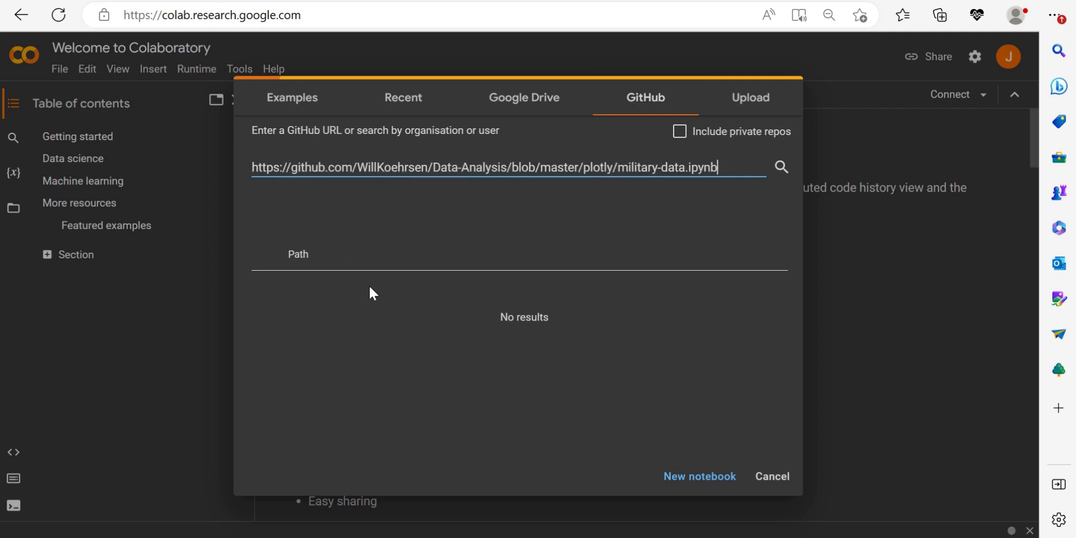
{"action": "left_click", "coordinate": [781, 167]}
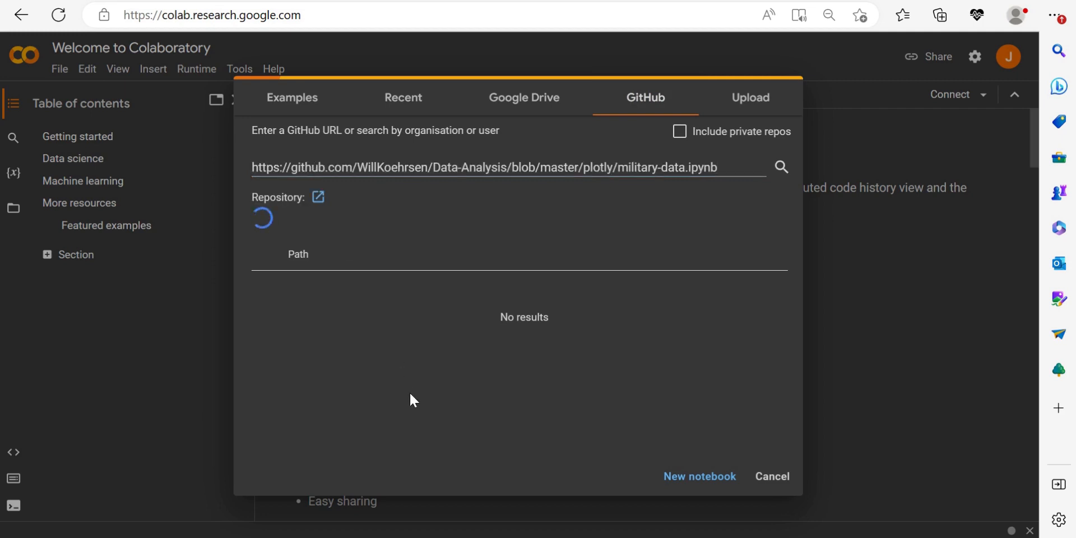
{"action": "left_click", "coordinate": [780, 167]}
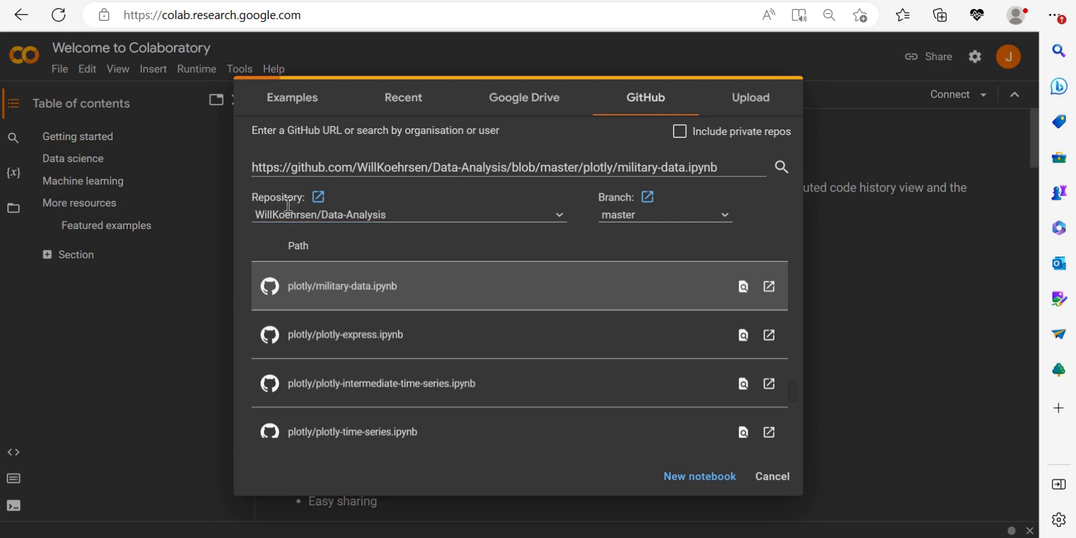
{"action": "mouse_move", "coordinate": [305, 232]}
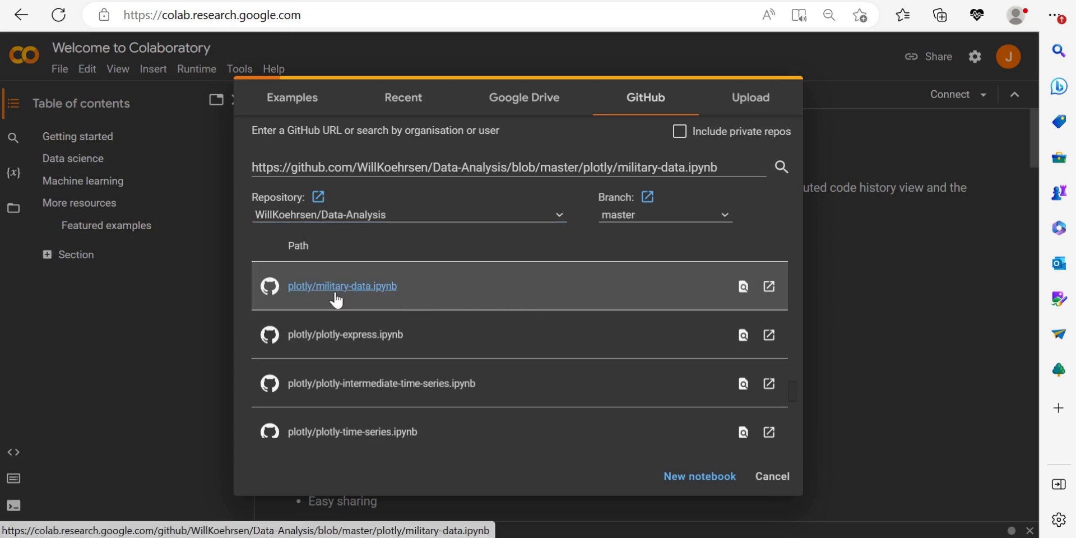
Open plotly/military-data.ipynb and run its first cell despite the authorship warning.
{"action": "left_click", "coordinate": [342, 286]}
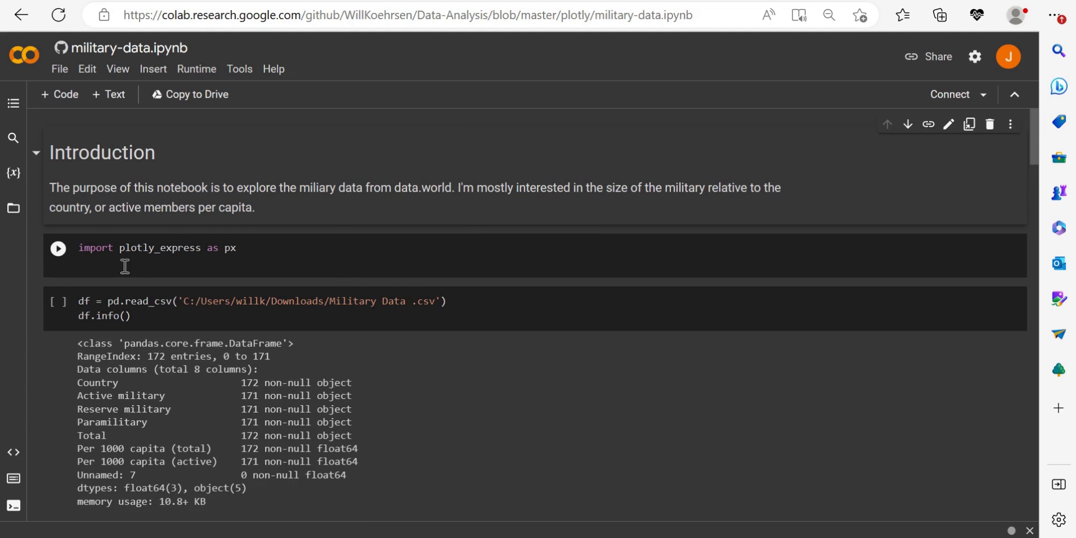
{"action": "left_click", "coordinate": [58, 247]}
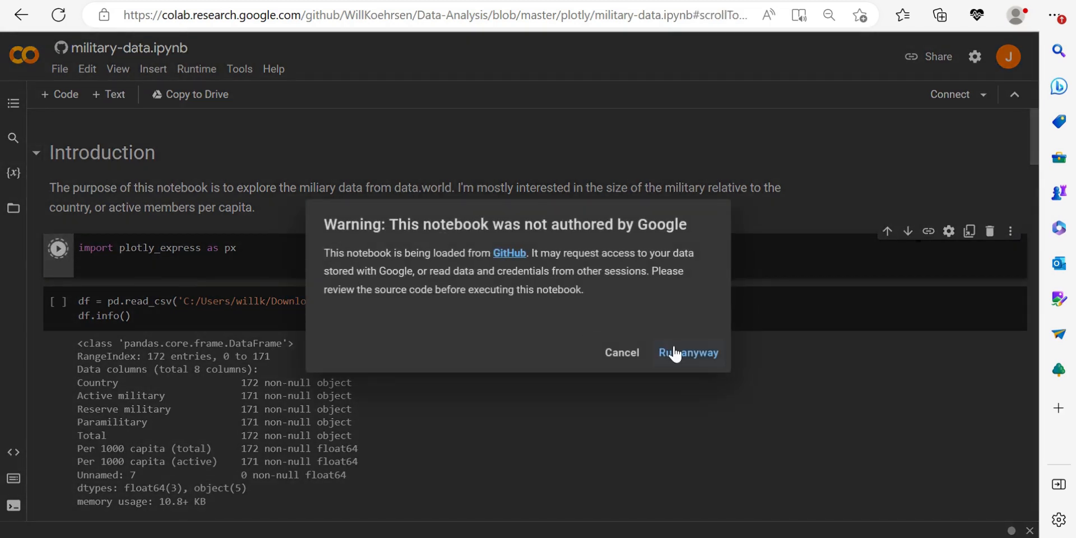
{"action": "left_click", "coordinate": [687, 352]}
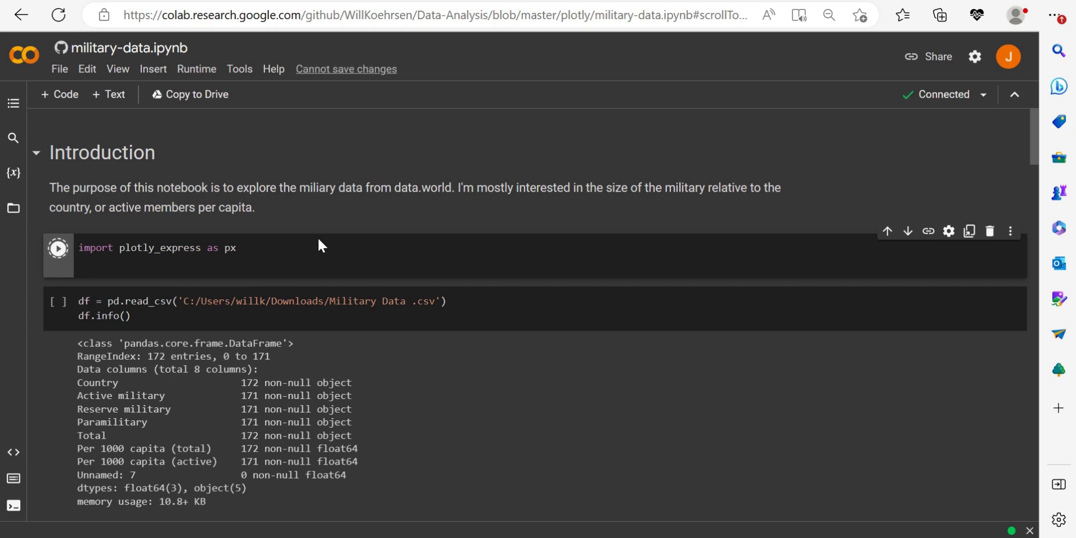
{"action": "left_click", "coordinate": [58, 248]}
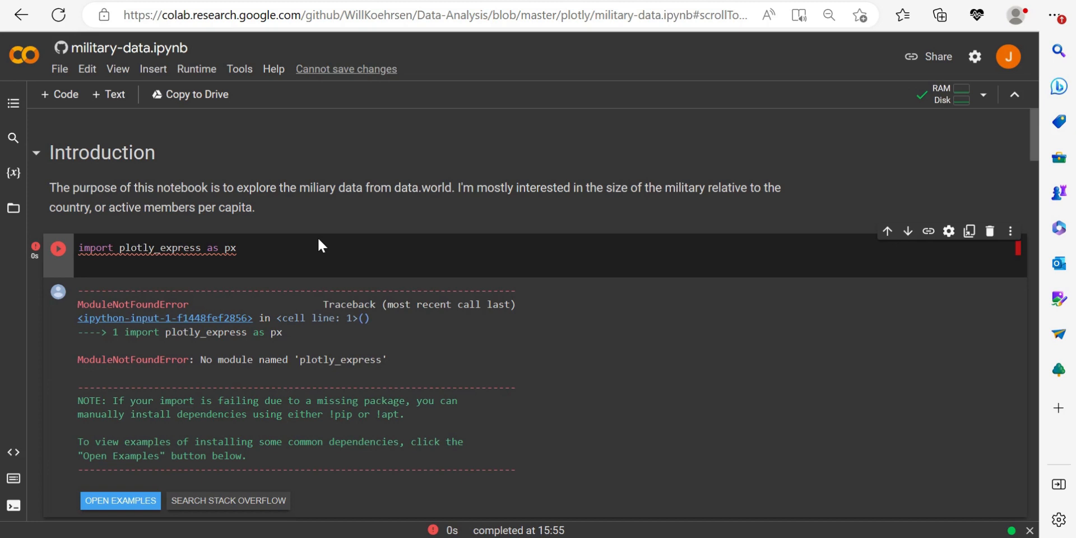
{"action": "mouse_move", "coordinate": [290, 257]}
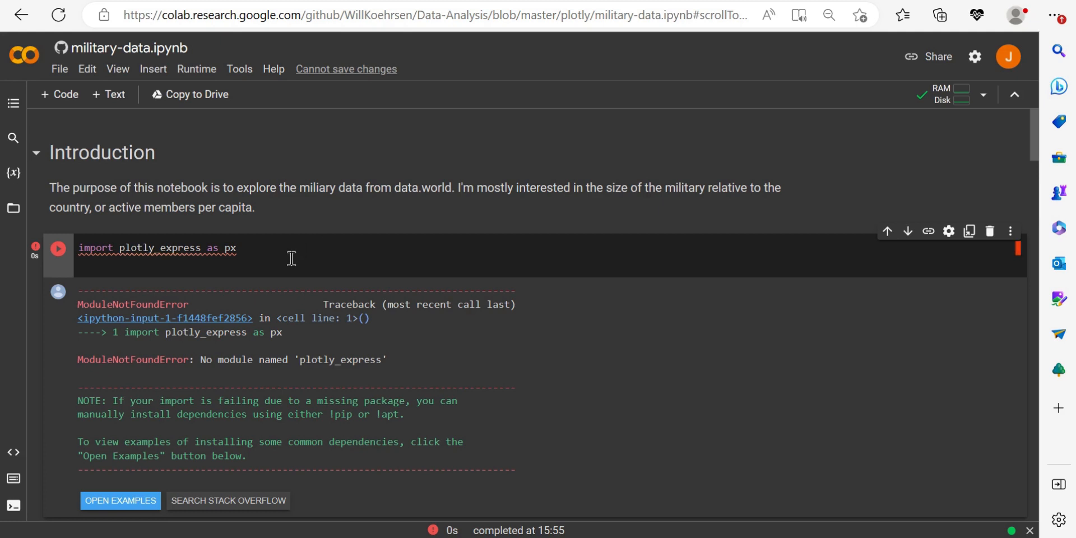
Run the pd.read_csv data-loading cell, which fails with NameError for pd.
{"action": "scroll", "scroll_direction": "down", "scroll_amount": 3}
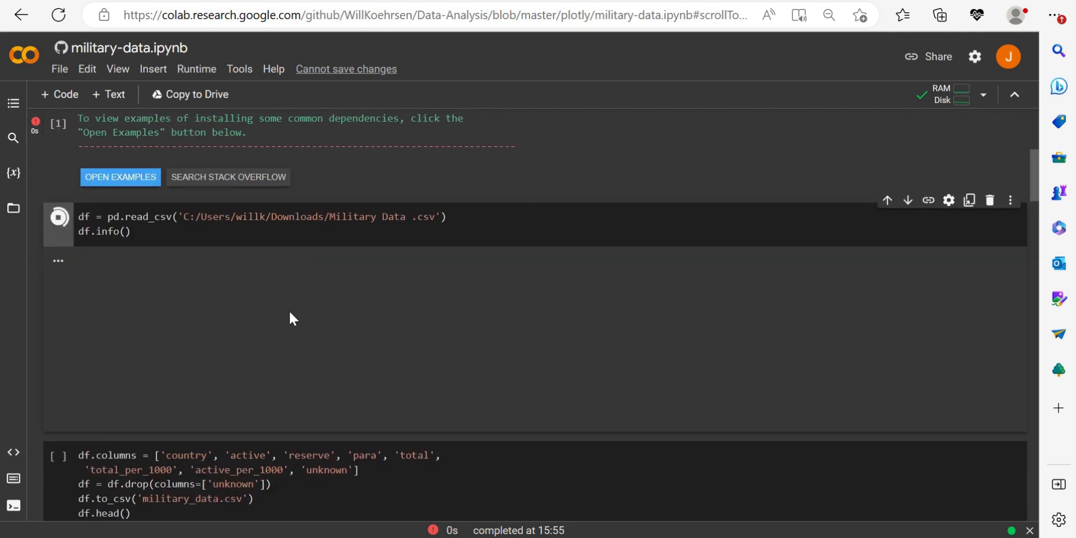
{"action": "left_click", "coordinate": [59, 217]}
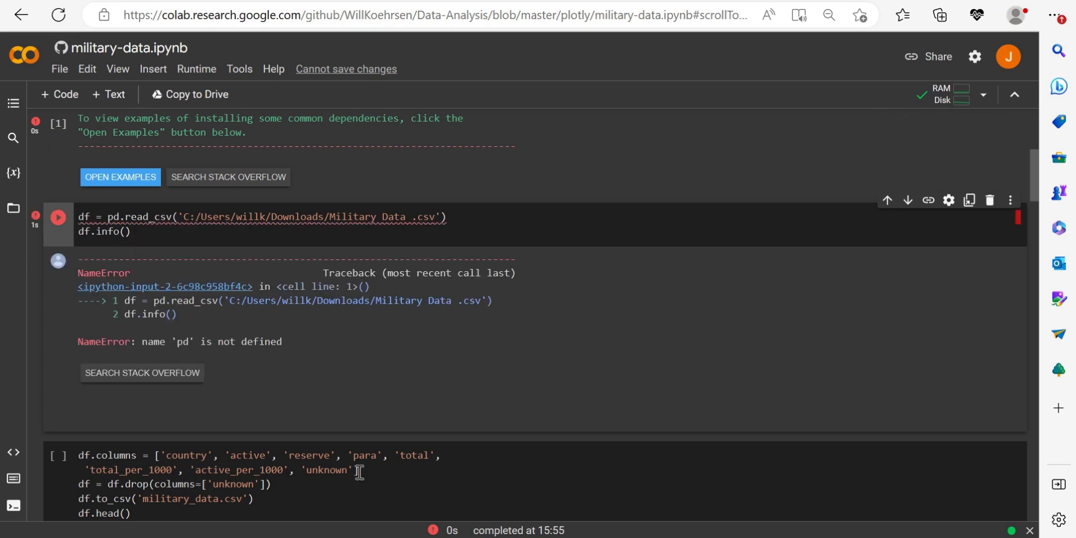
{"action": "scroll", "scroll_direction": "up", "scroll_amount": 3}
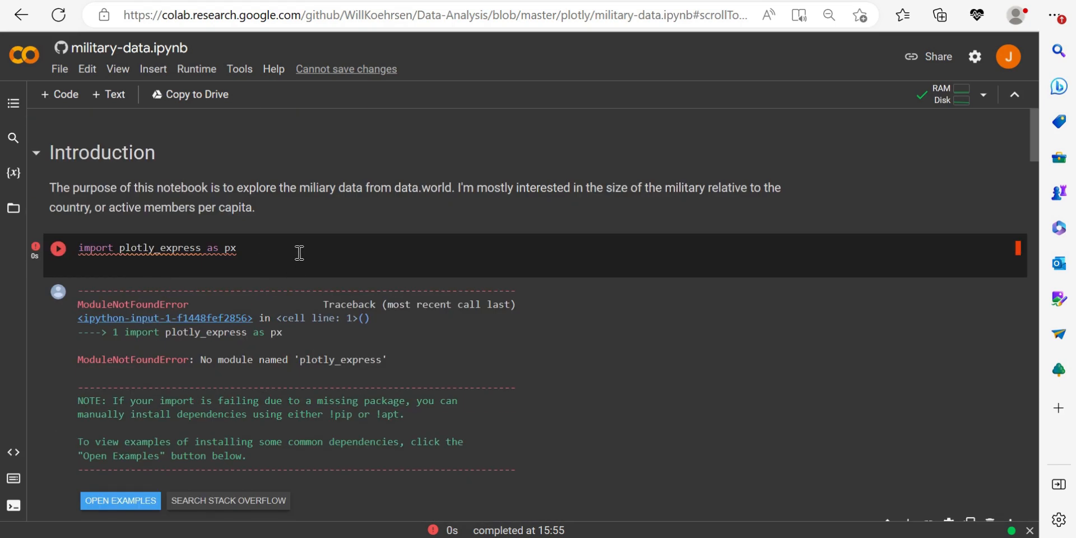
Replace the first cell's plotly_express import with 'import pandas as pd'.
{"action": "type", "text": "i"}
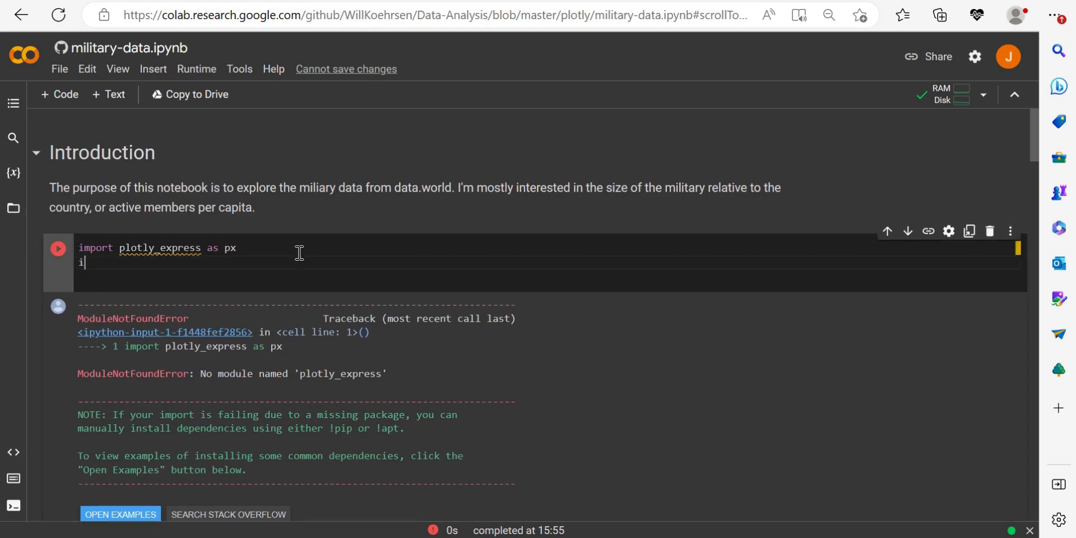
{"action": "type", "text": "mport"}
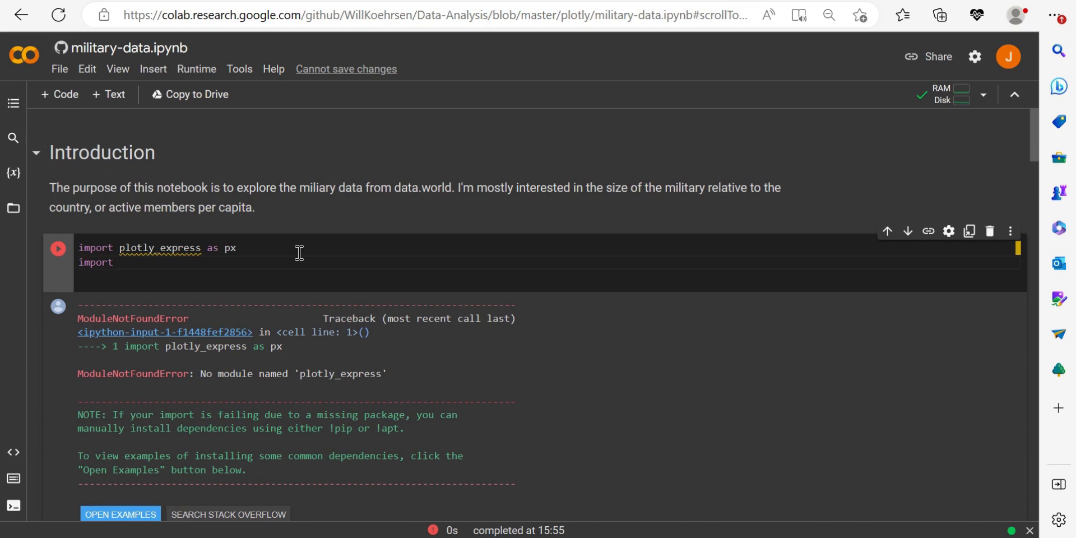
{"action": "type", "text": "pandas as"}
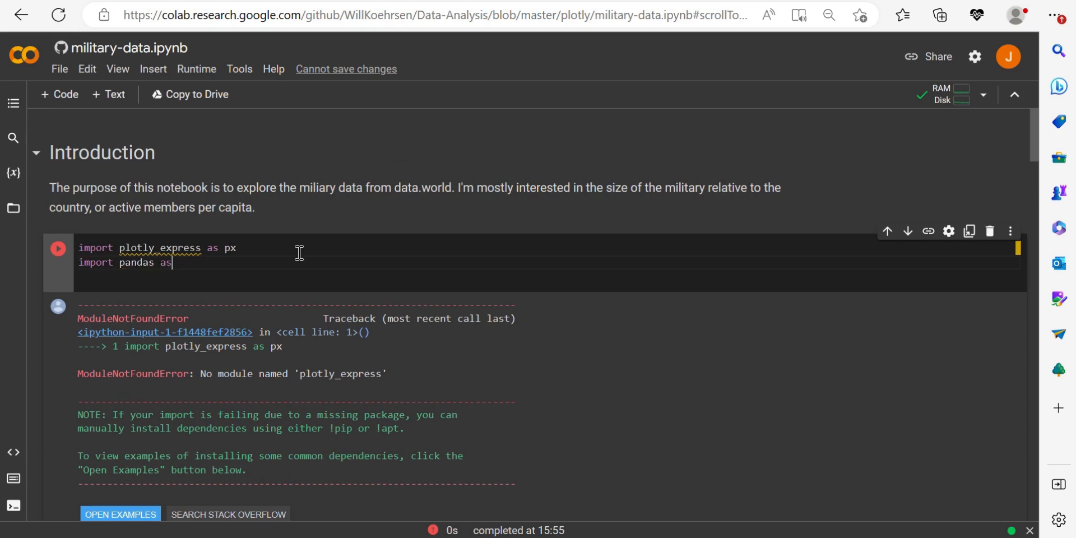
{"action": "type", "text": "pd"}
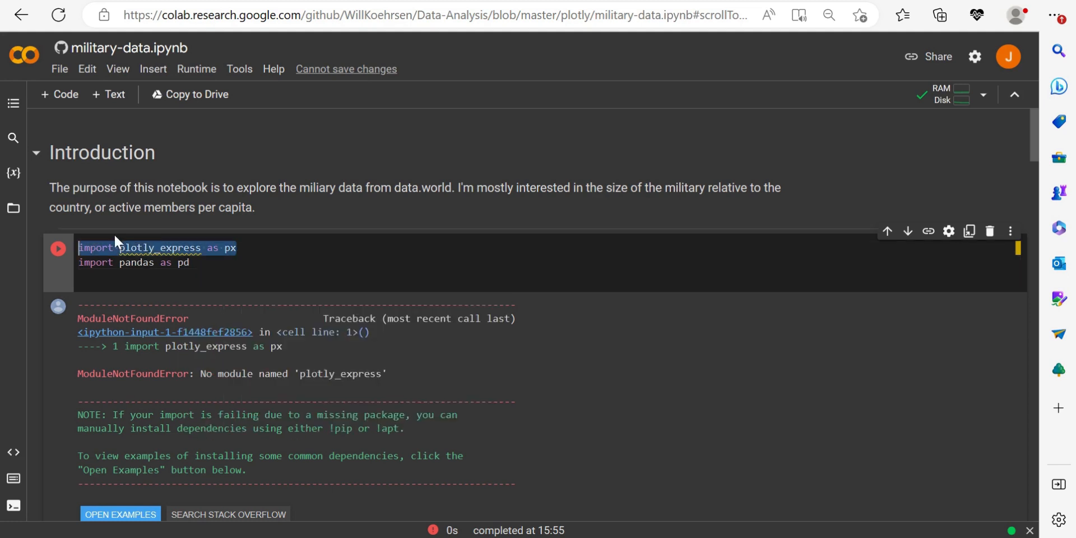
{"action": "key", "text": "Delete"}
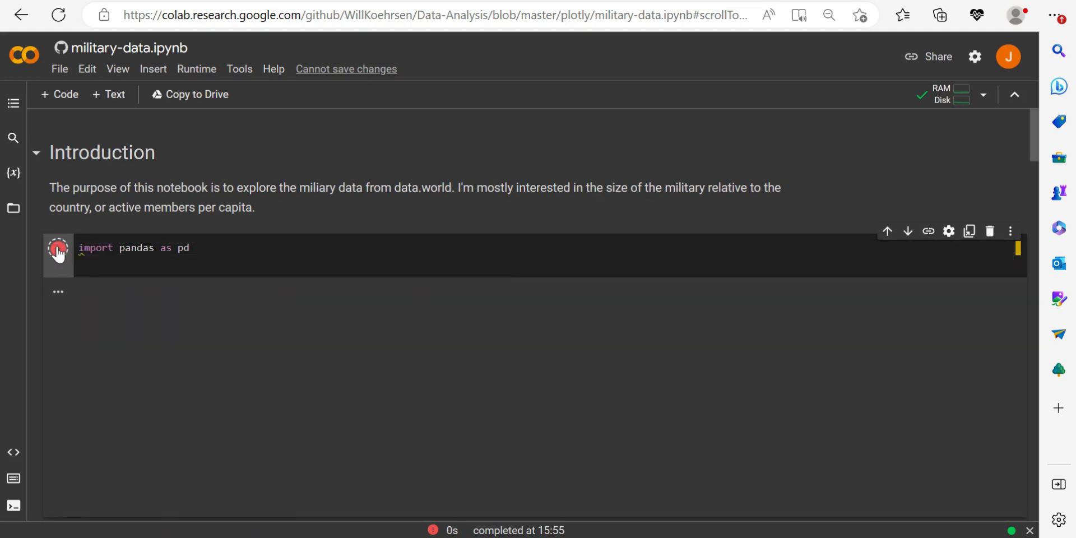
Rerun the pandas import cell and the CSV-loading cell, which raises FileNotFoundError.
{"action": "left_click", "coordinate": [57, 249]}
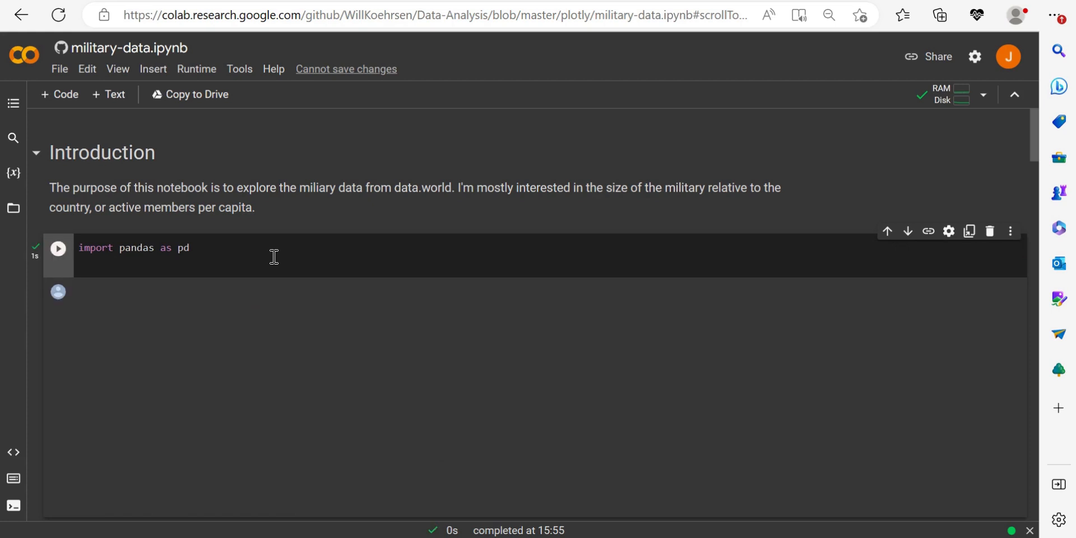
{"action": "left_click", "coordinate": [58, 248]}
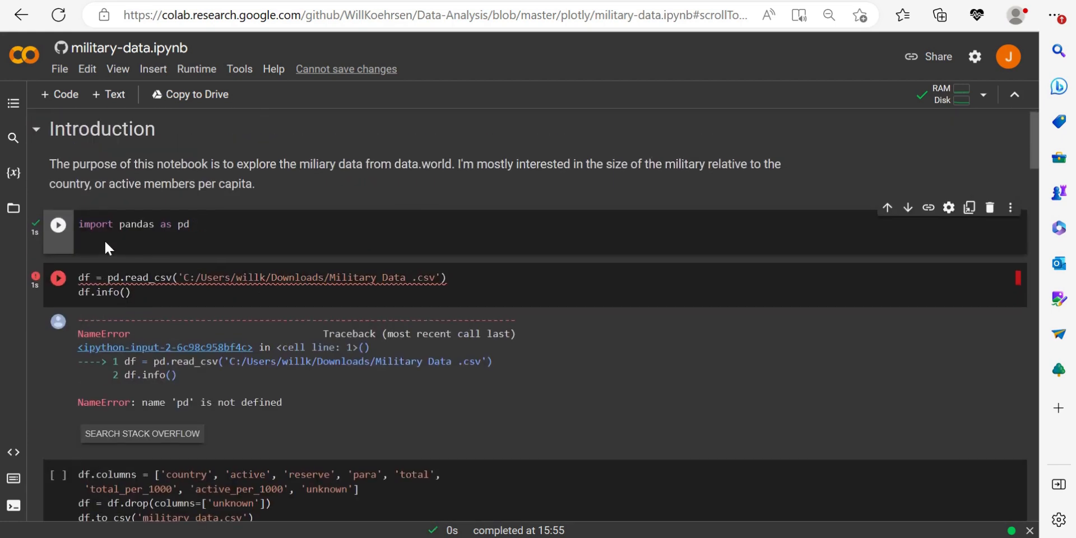
{"action": "left_click", "coordinate": [57, 278]}
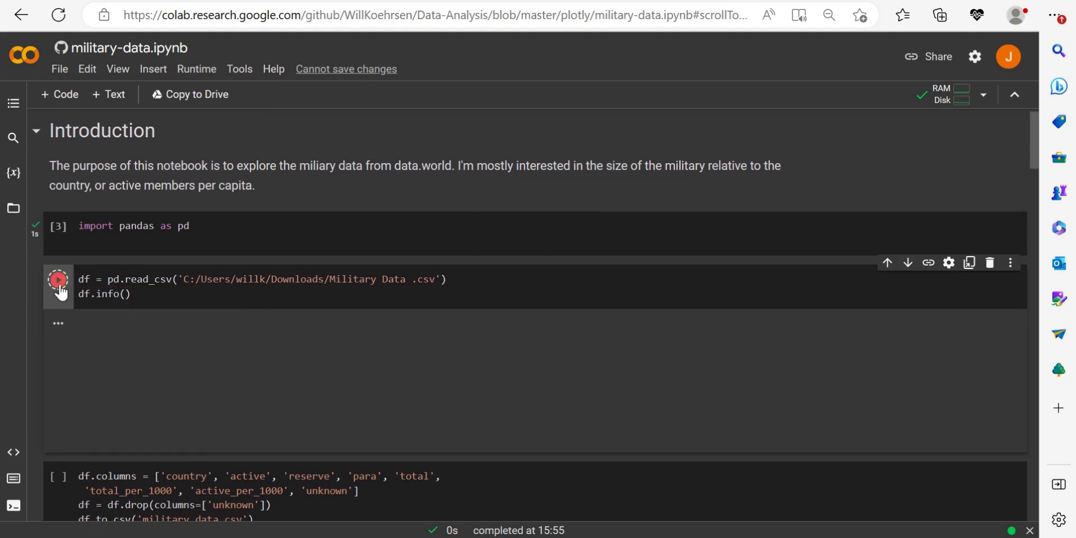
{"action": "left_click", "coordinate": [58, 279]}
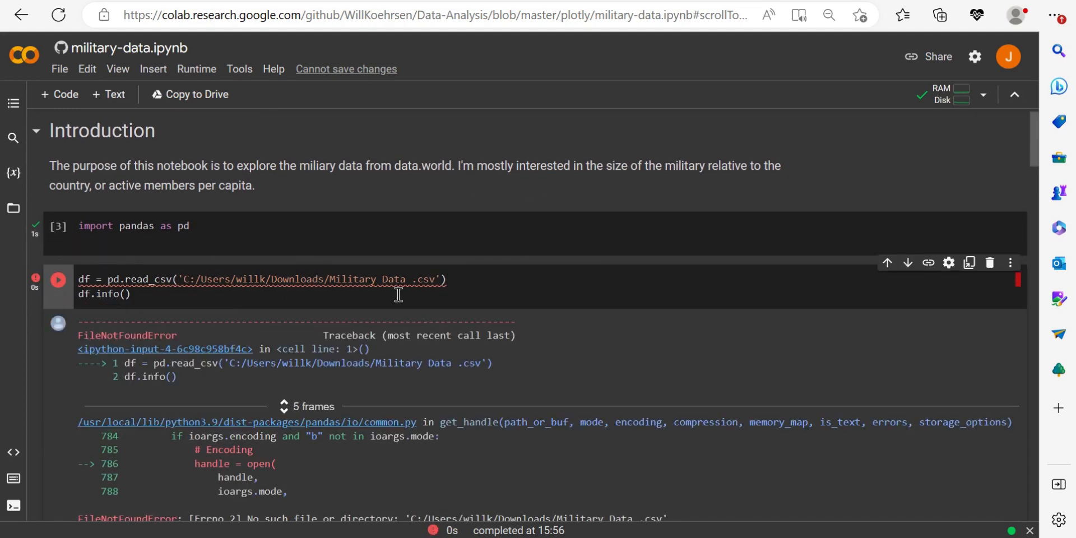
{"action": "mouse_move", "coordinate": [154, 295]}
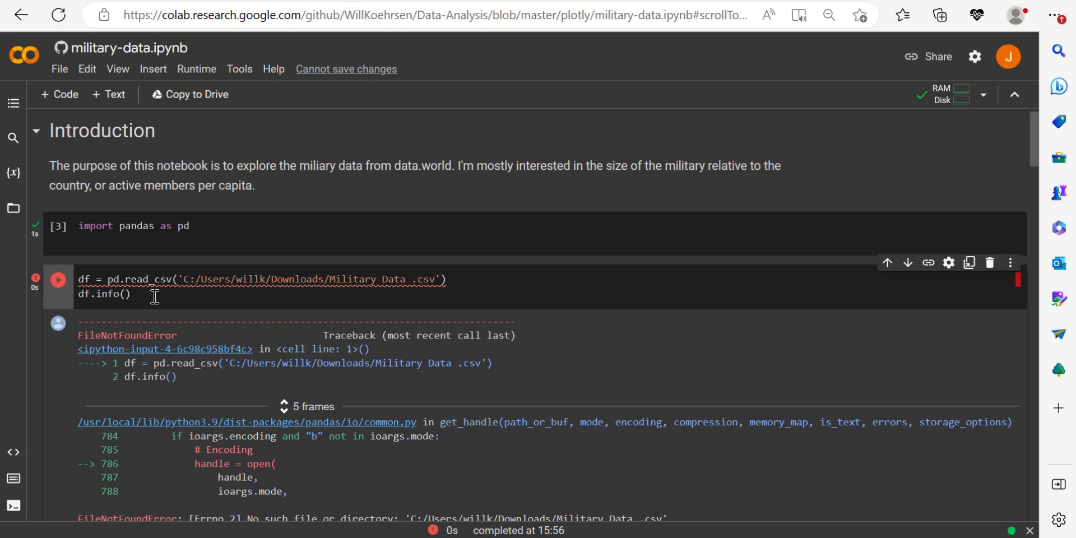
{"action": "mouse_move", "coordinate": [271, 263]}
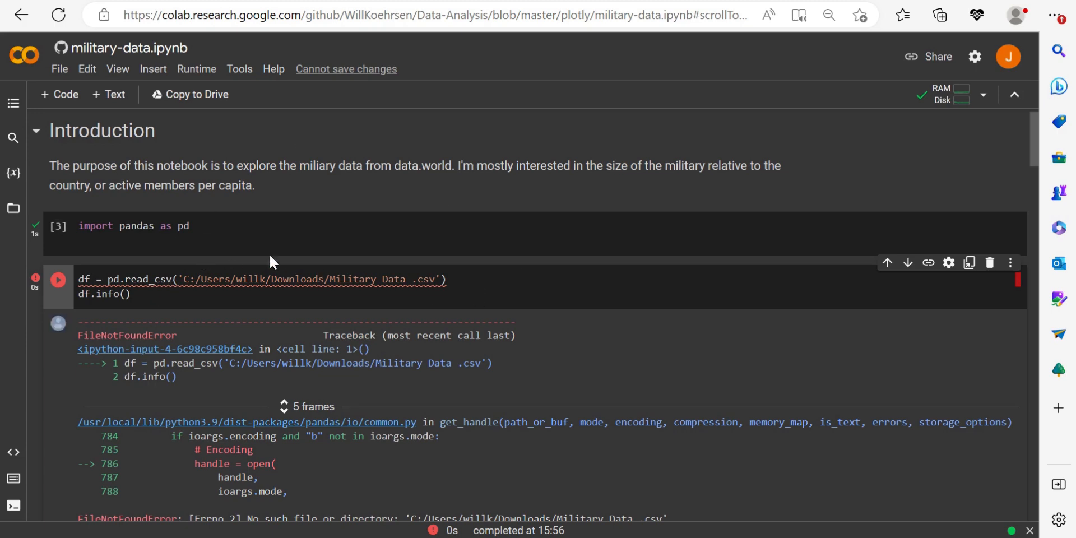
{"action": "scroll", "scroll_direction": "down", "scroll_amount": 3}
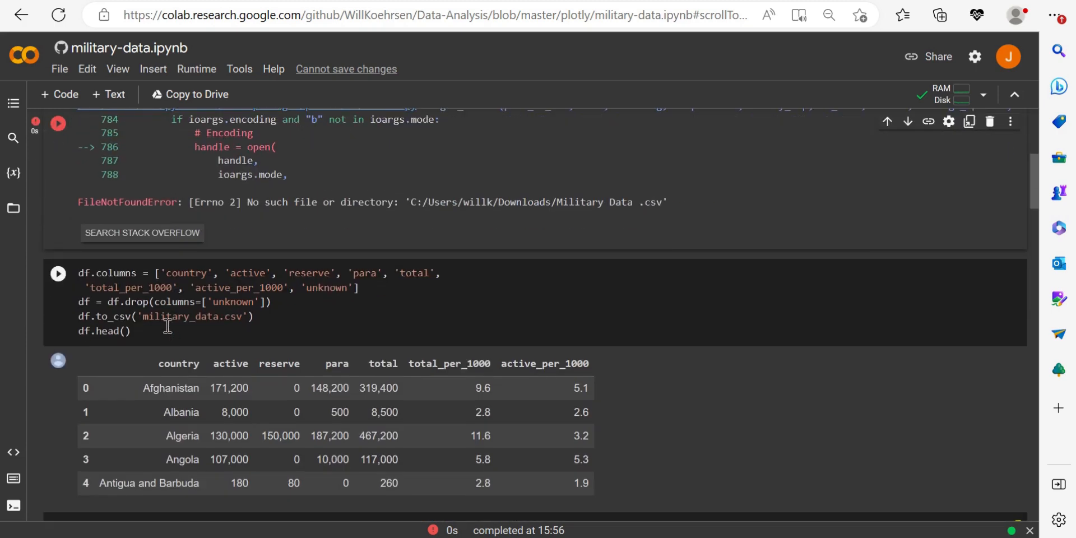
{"action": "scroll", "scroll_direction": "down", "scroll_amount": 3}
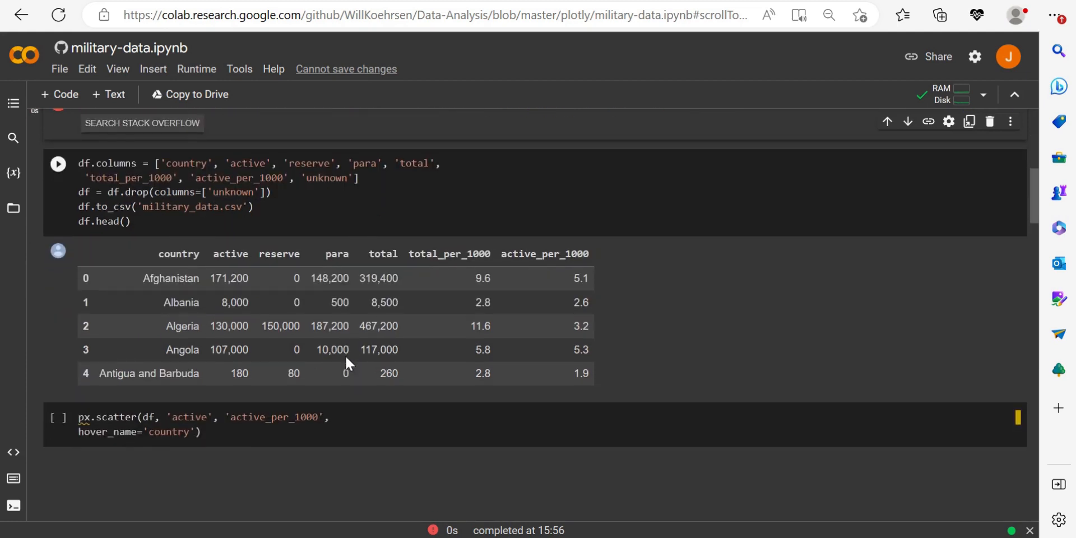